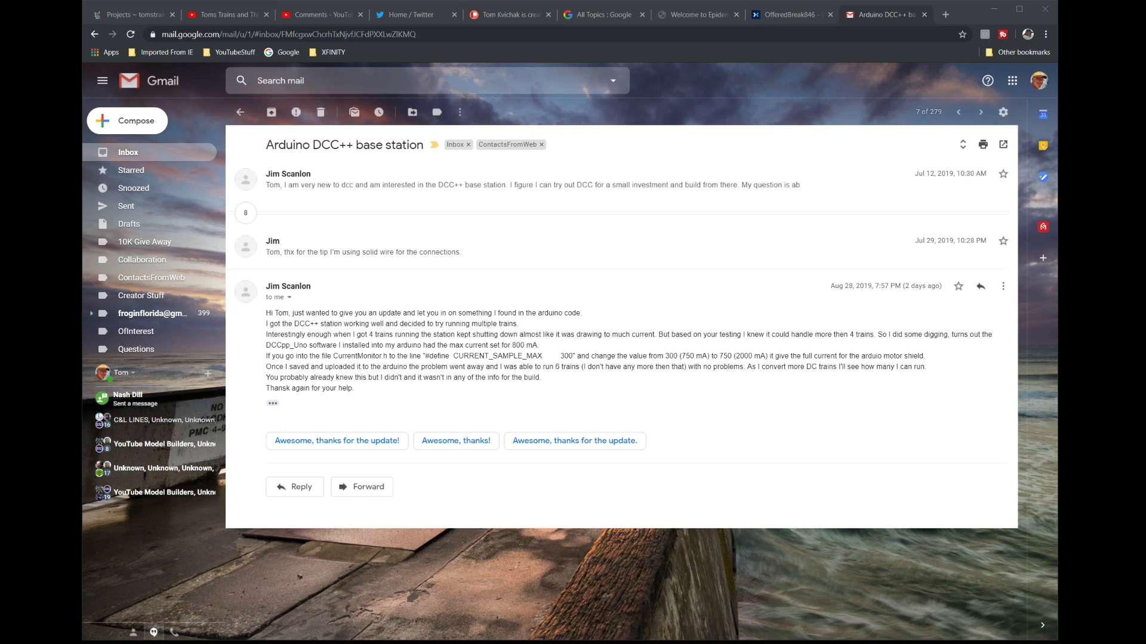
pyautogui.moveTo(958, 300)
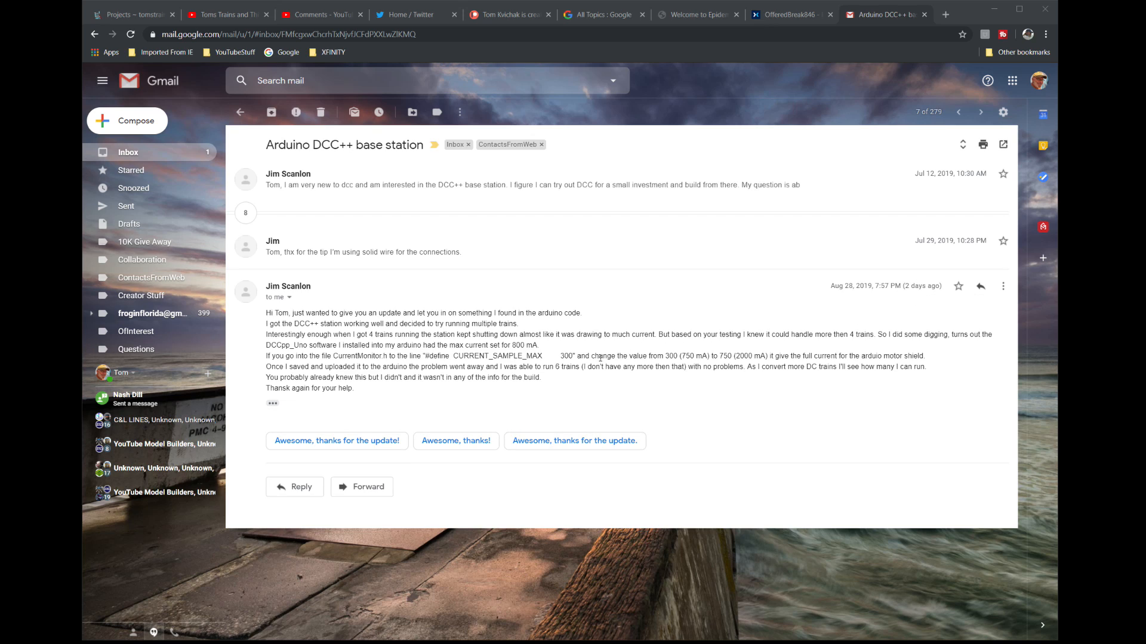
pyautogui.moveTo(542, 357)
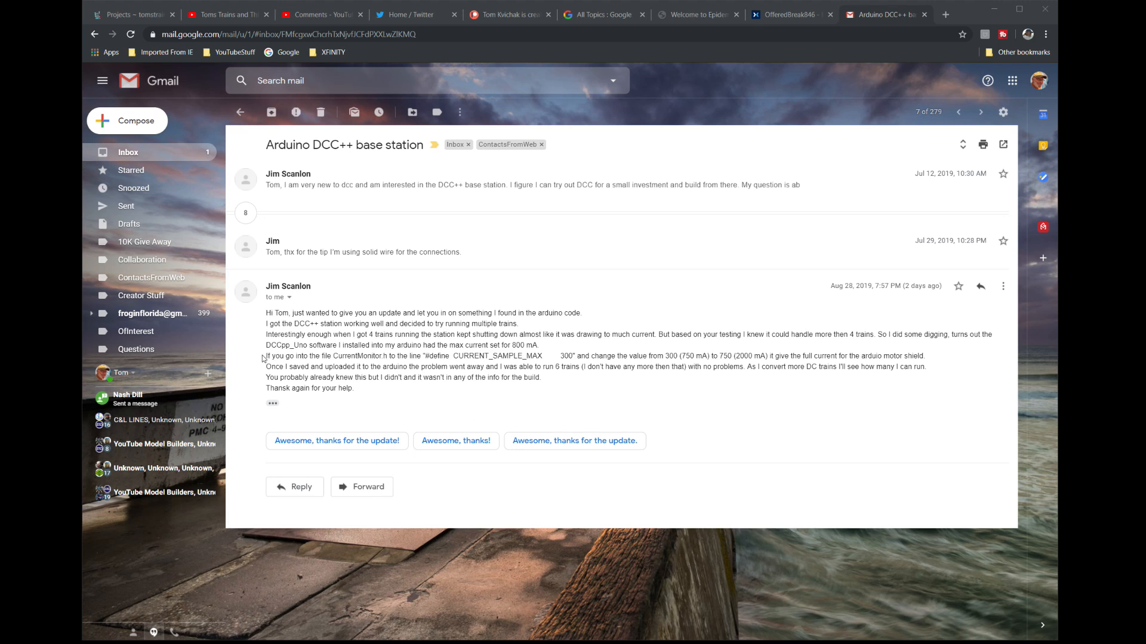
# Highlight the email paragraphs about CurrentMonitor.h, then bring the Arduino sketch window forward.
pyautogui.moveTo(386, 366); pyautogui.dragTo(355, 388)
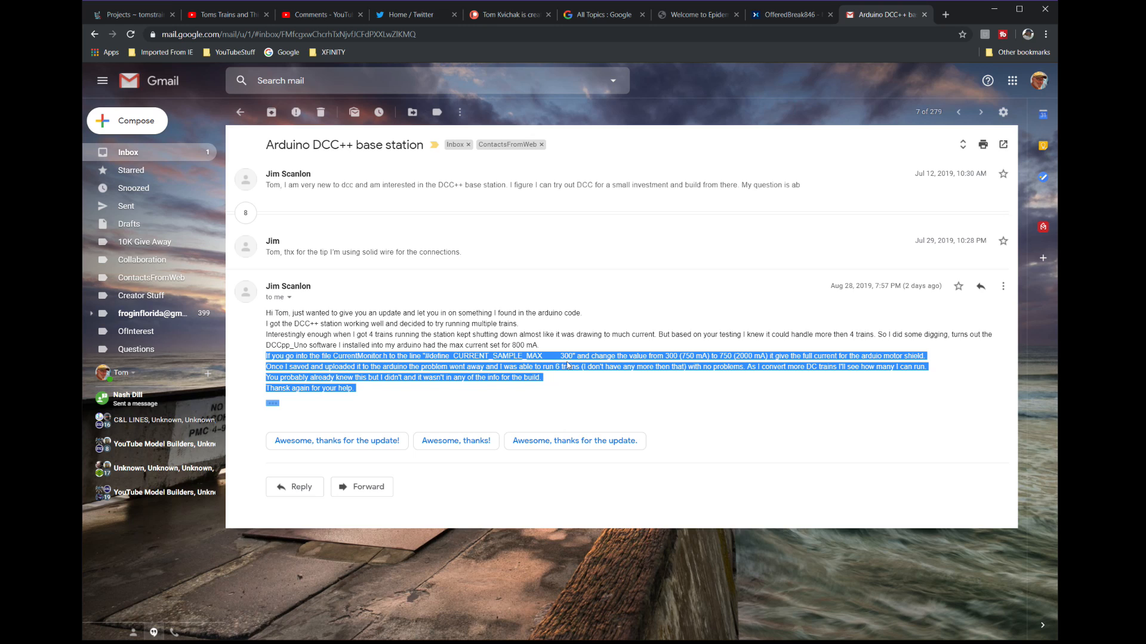
pyautogui.moveTo(723, 365)
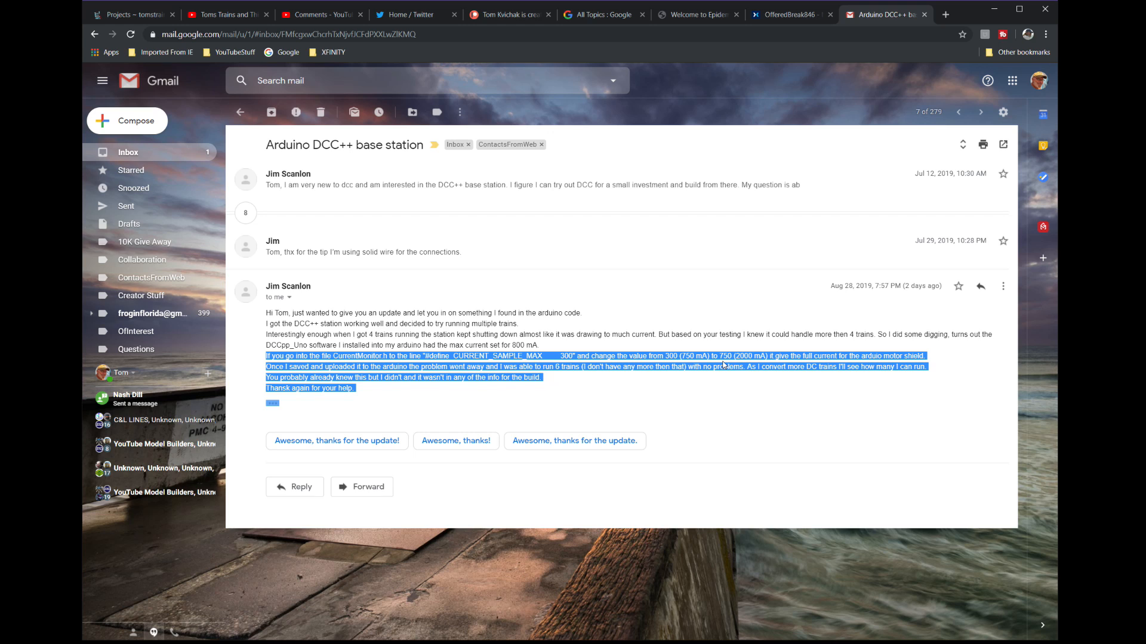
pyautogui.click(471, 380)
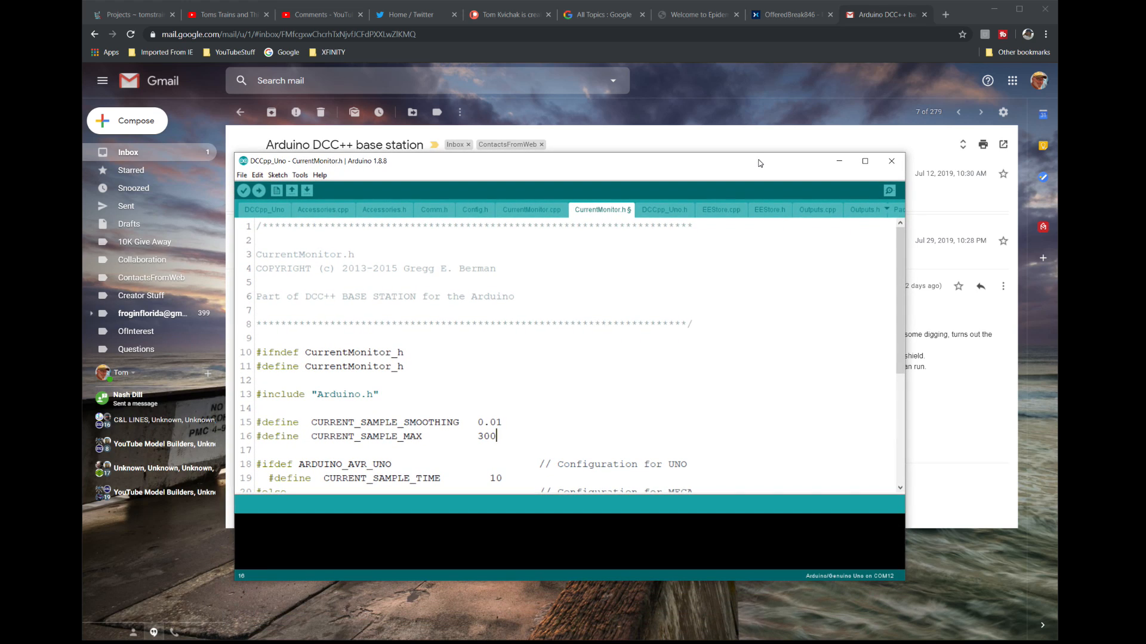
pyautogui.moveTo(264, 166)
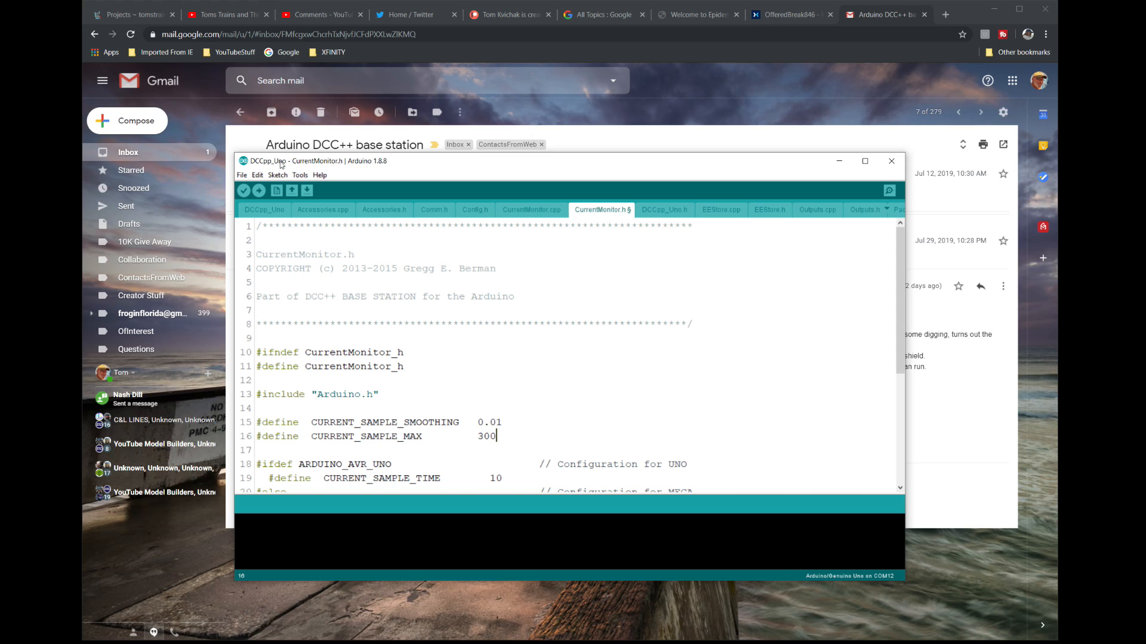
pyautogui.moveTo(541, 435)
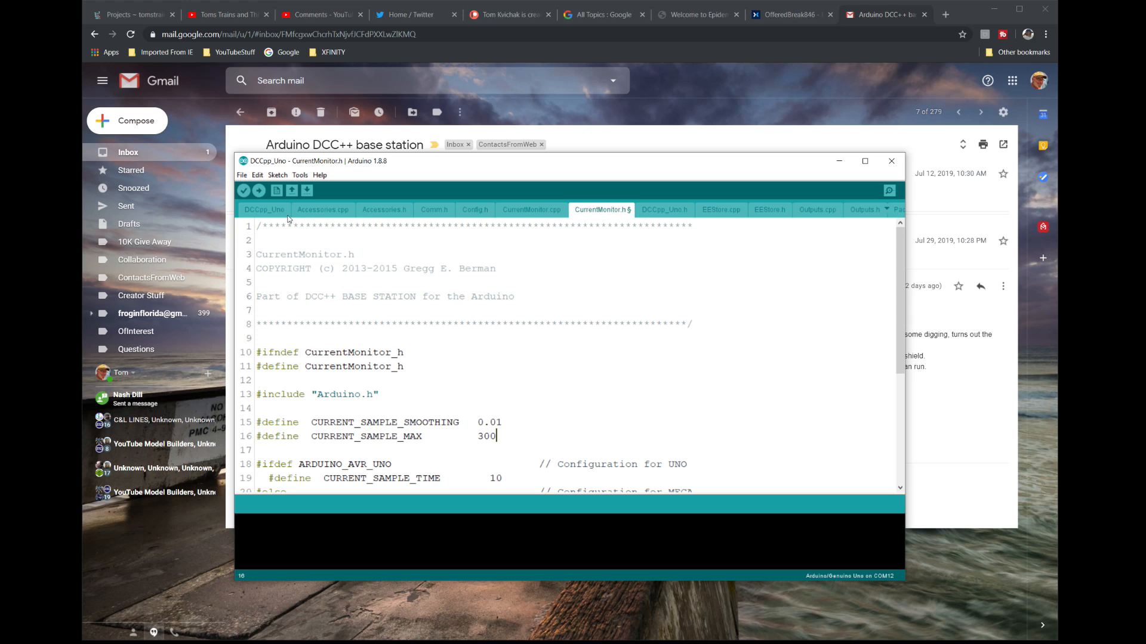
# Change CURRENT_SAMPLE_MAX in CurrentMonitor.h from 300 to 750 and verify the sketch compiles.
pyautogui.click(264, 210)
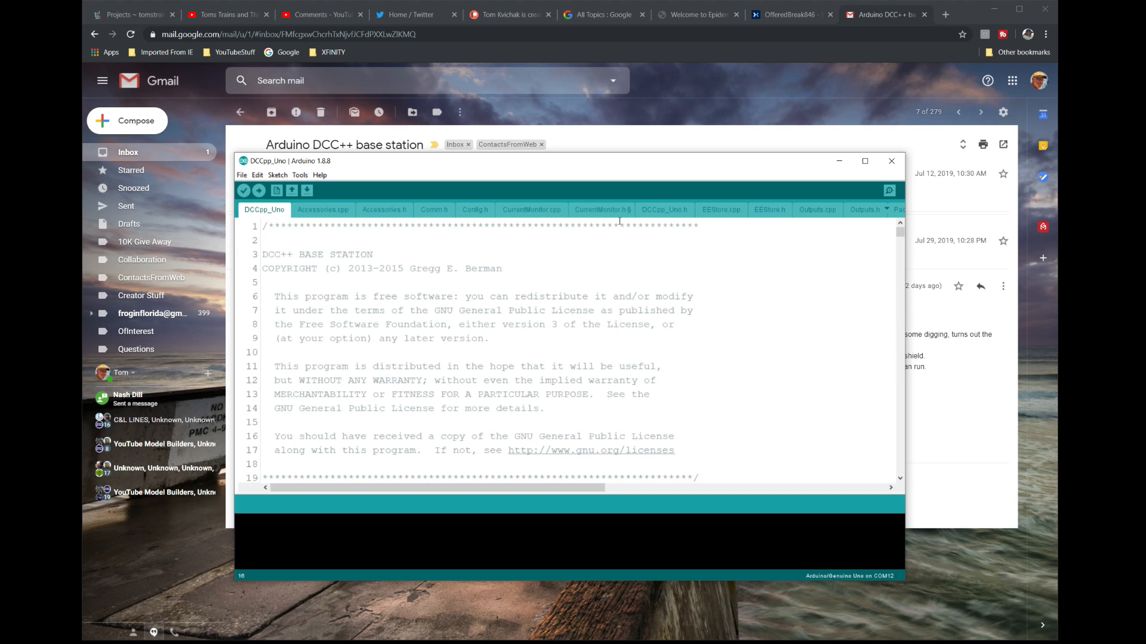
pyautogui.moveTo(613, 214)
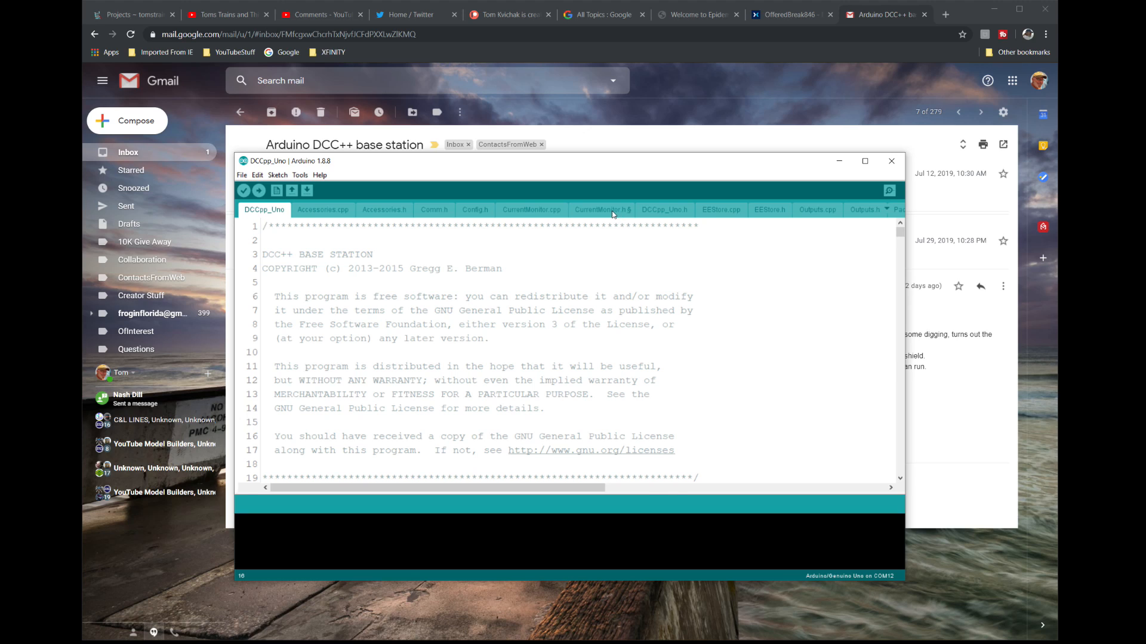
pyautogui.click(601, 209)
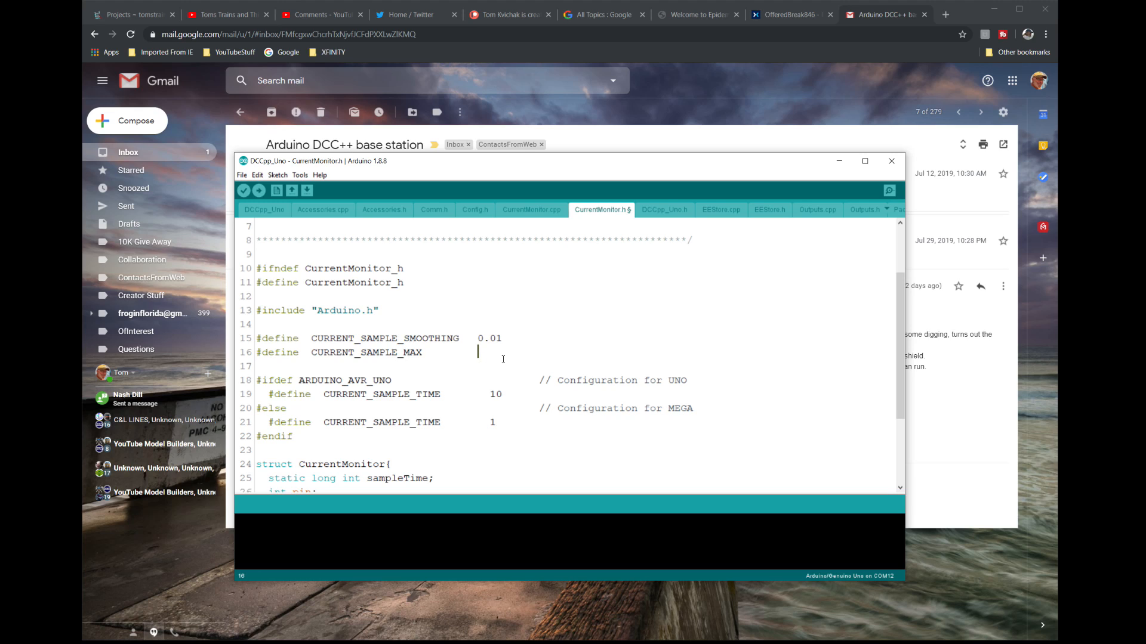
pyautogui.write('750')
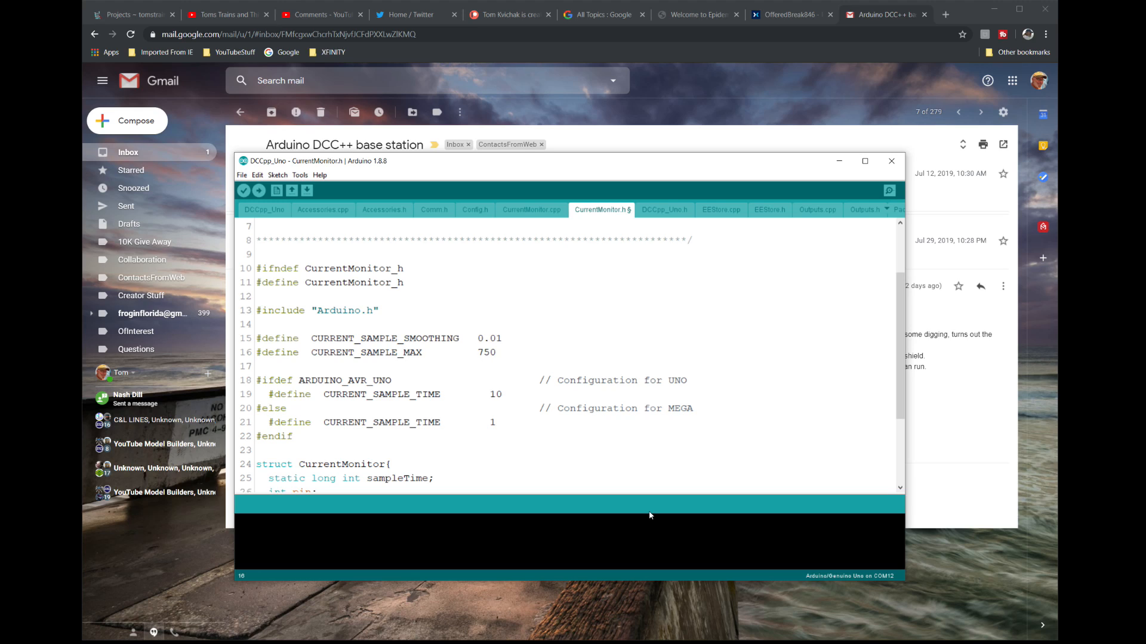
pyautogui.click(244, 191)
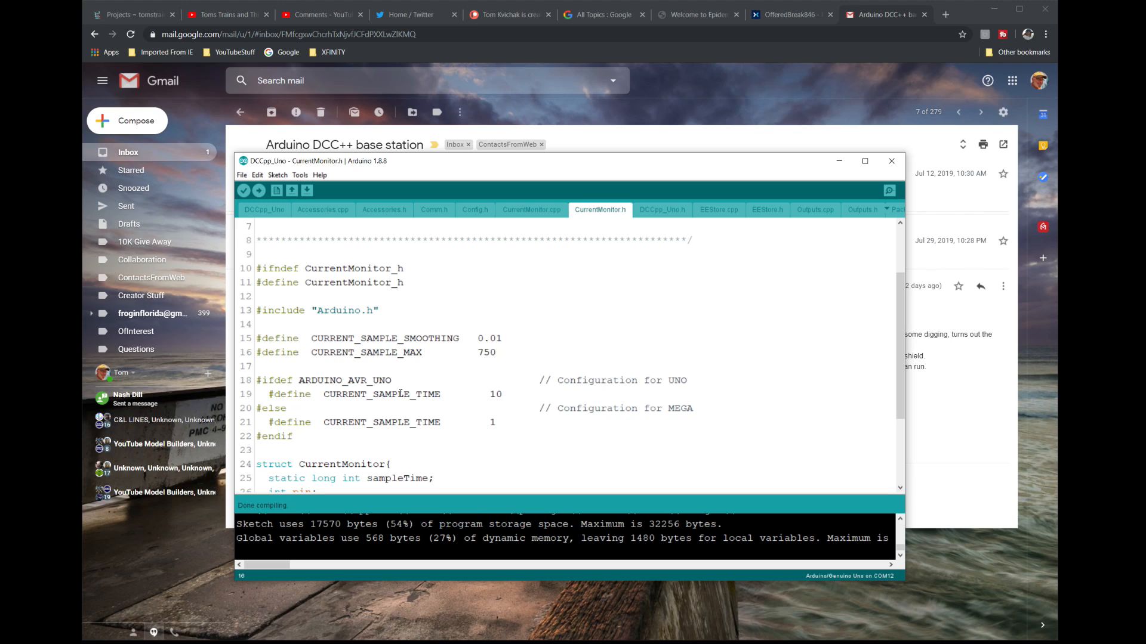
pyautogui.moveTo(744, 220)
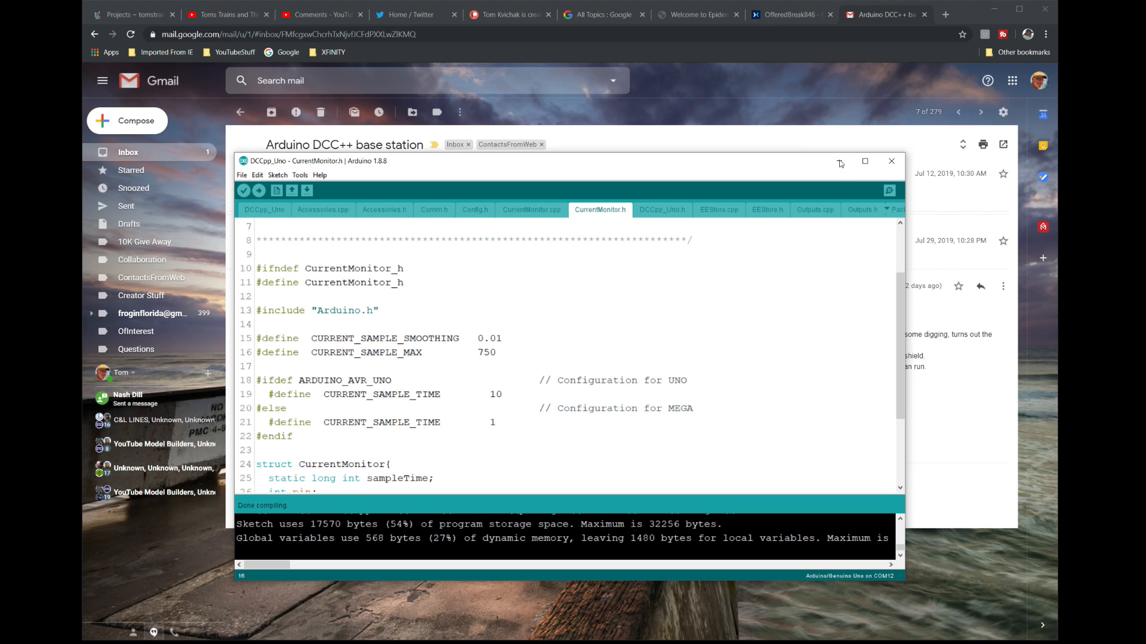
pyautogui.click(891, 160)
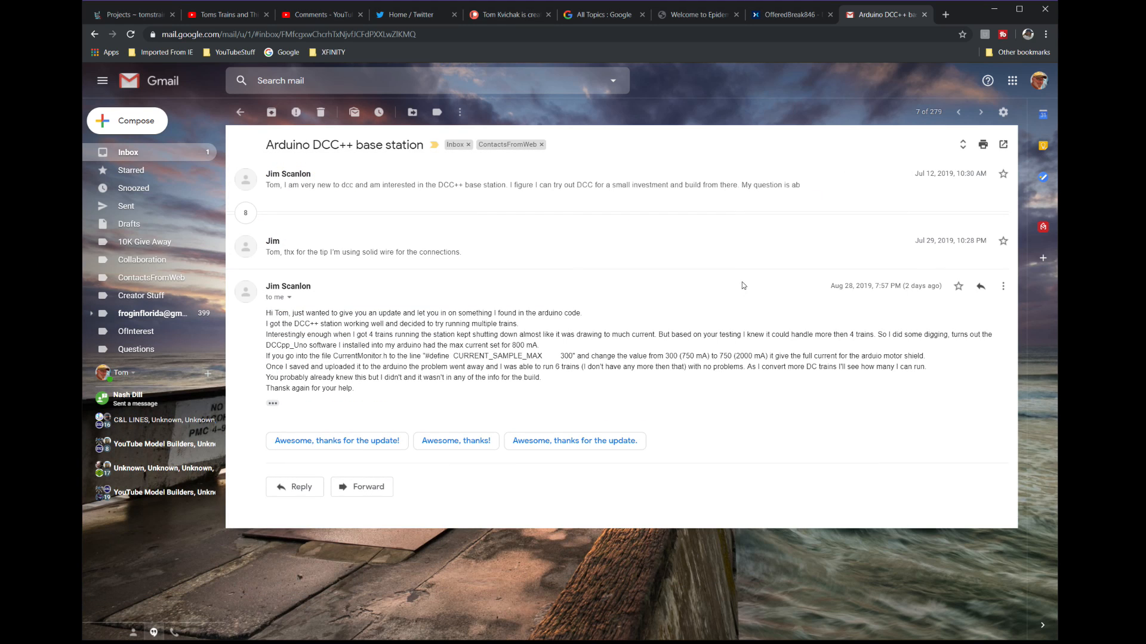
pyautogui.moveTo(574, 352)
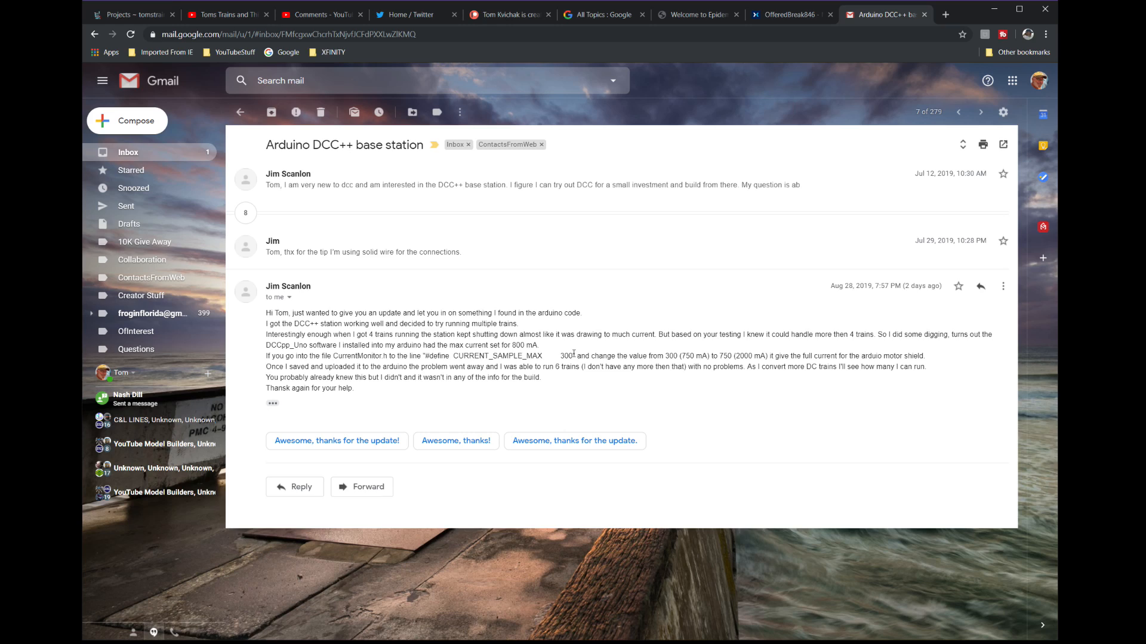
pyautogui.moveTo(575, 353)
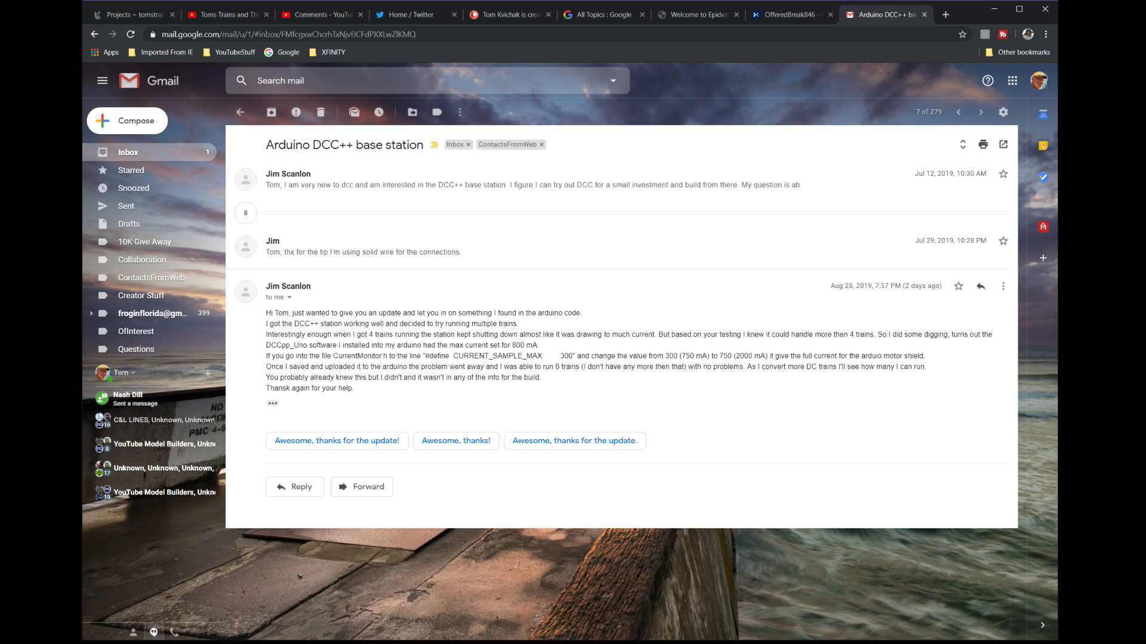
# Open TrainElectronics.com's Miscellaneous Projects page and scroll down to the DCC++ project links.
pyautogui.click(292, 14)
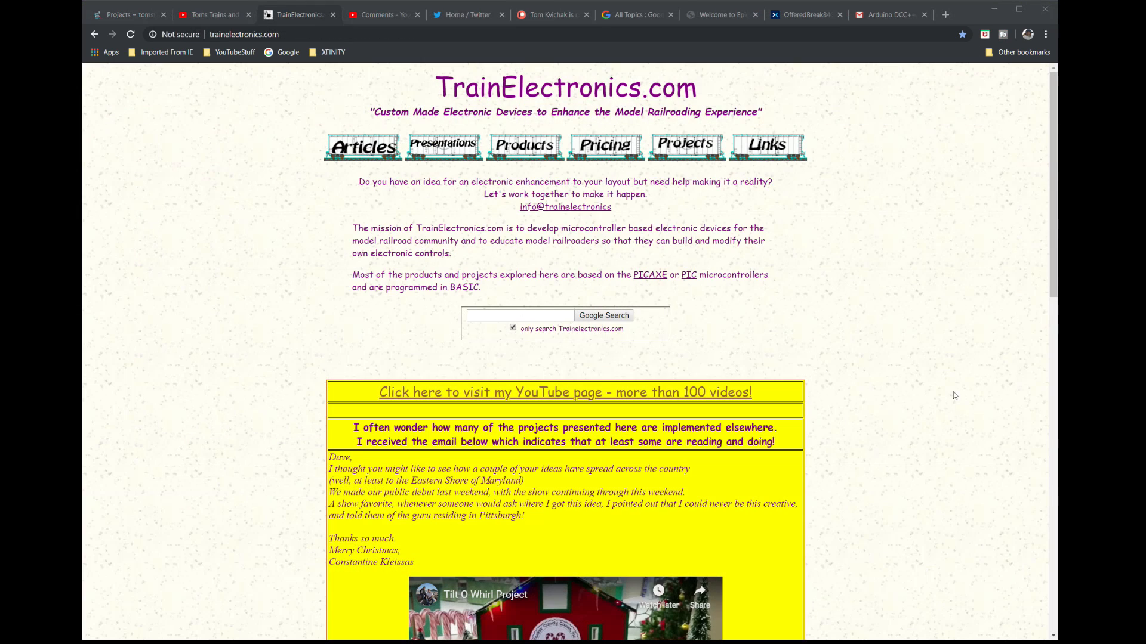
pyautogui.moveTo(766, 146)
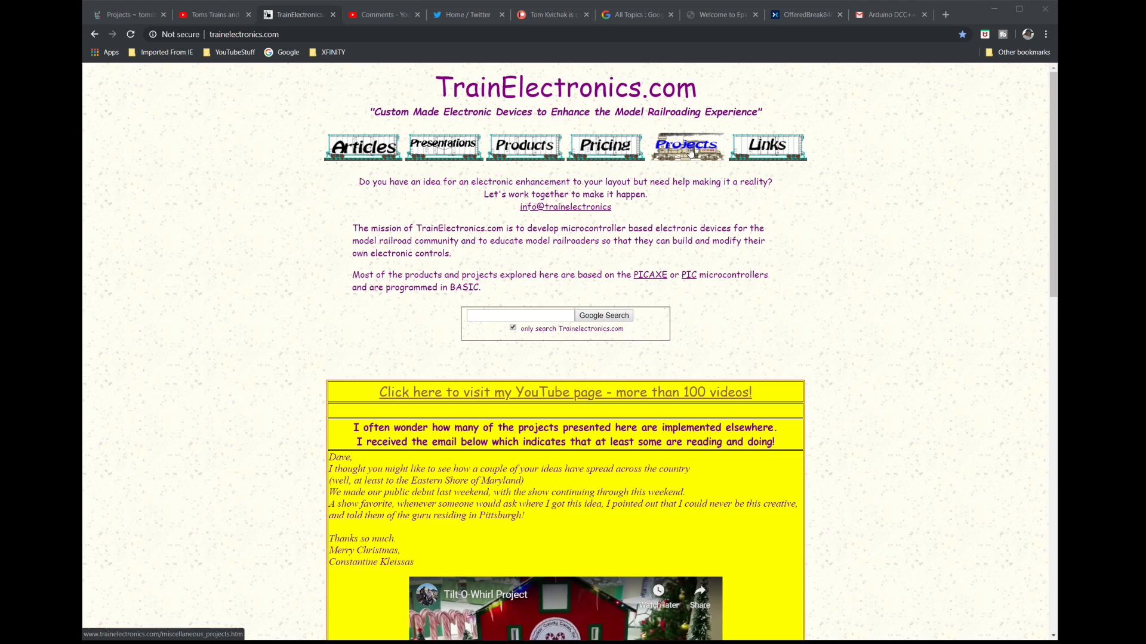
pyautogui.click(685, 145)
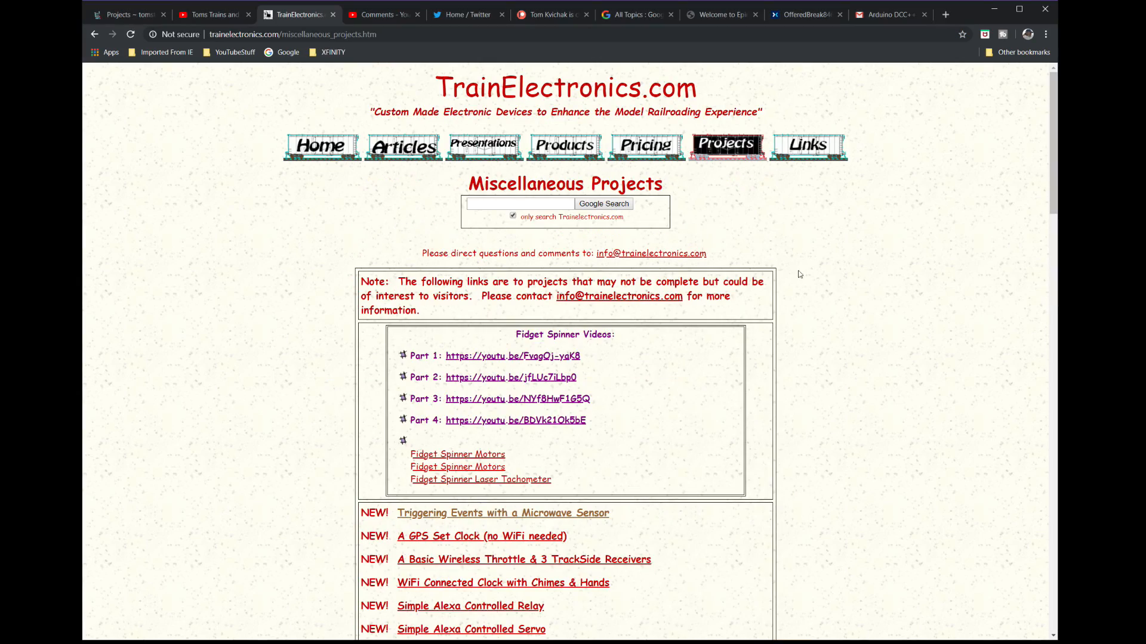
pyautogui.scroll(-3)
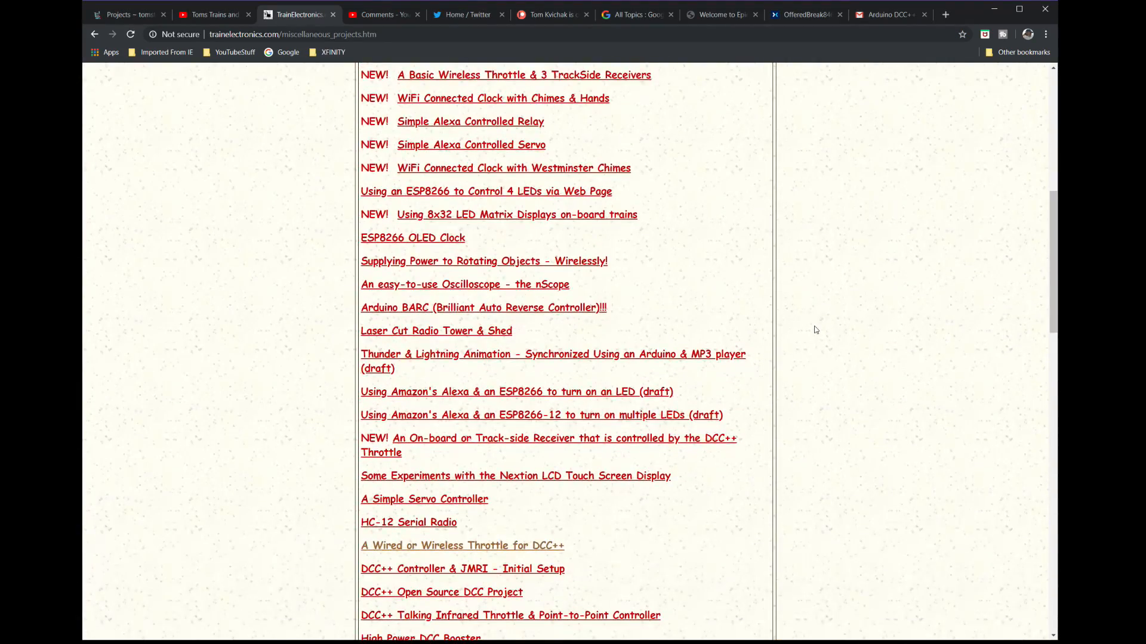
pyautogui.scroll(-3)
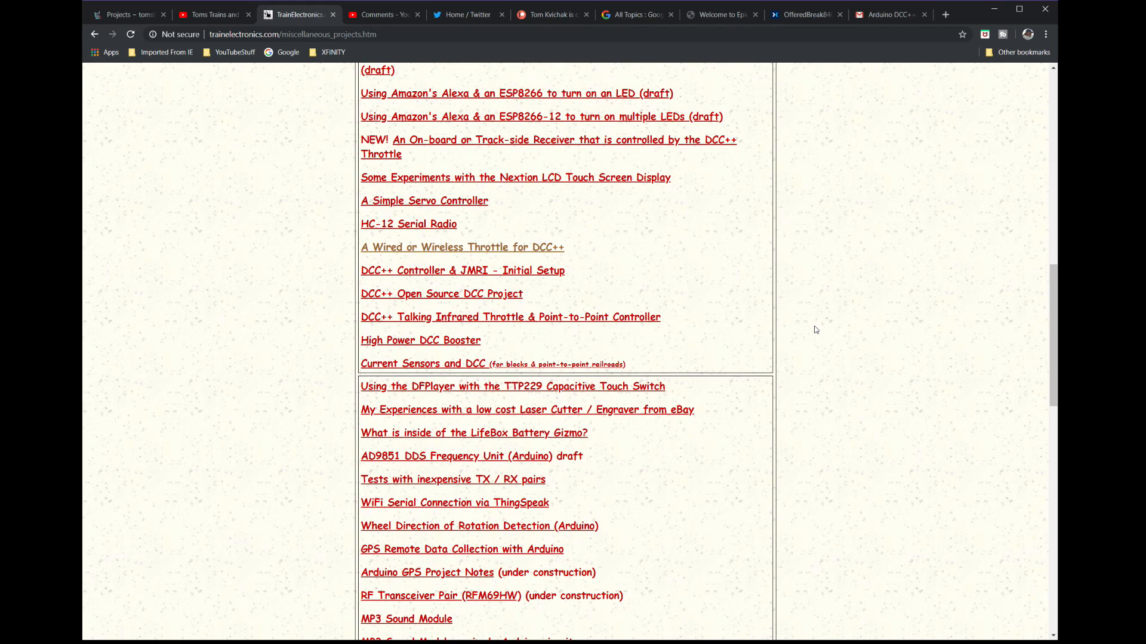
pyautogui.moveTo(407, 286)
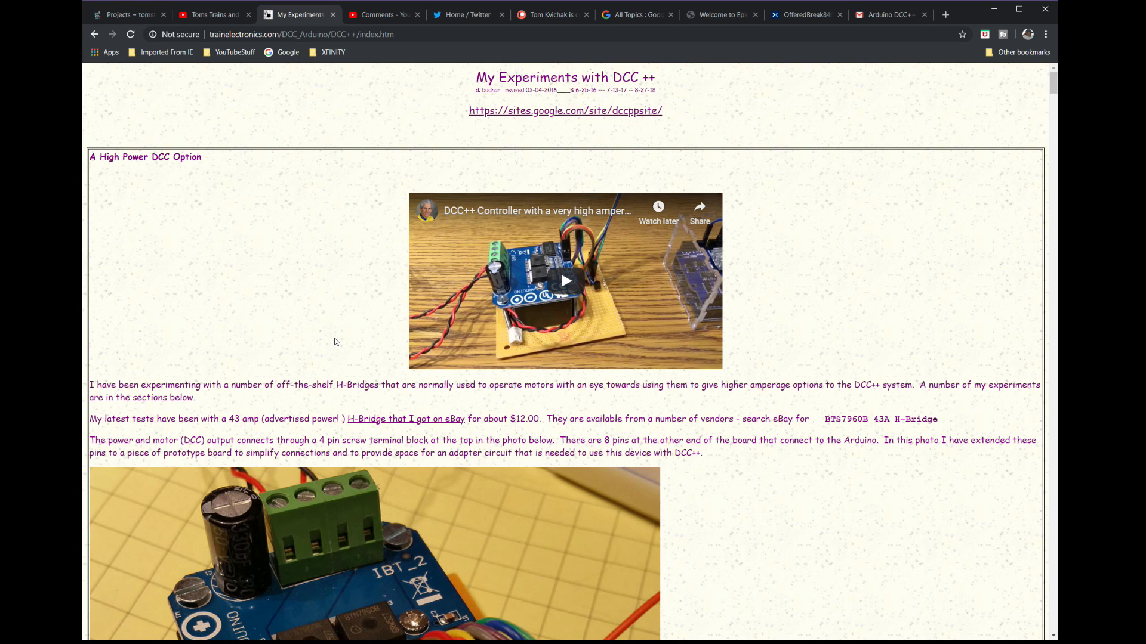
pyautogui.scroll(-3)
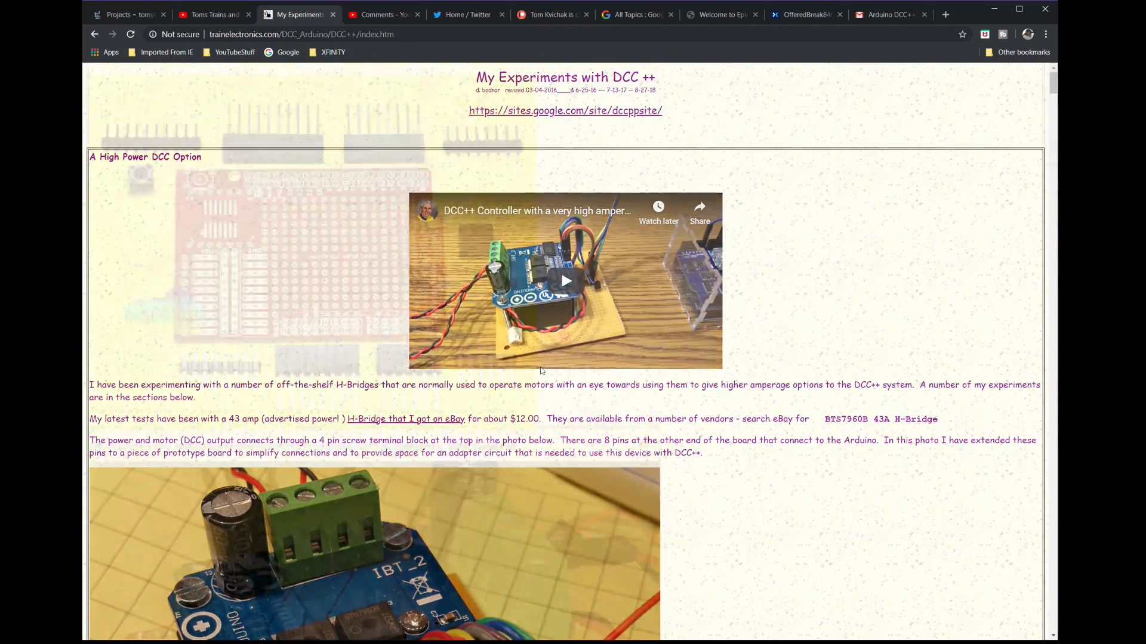
pyautogui.scroll(-3)
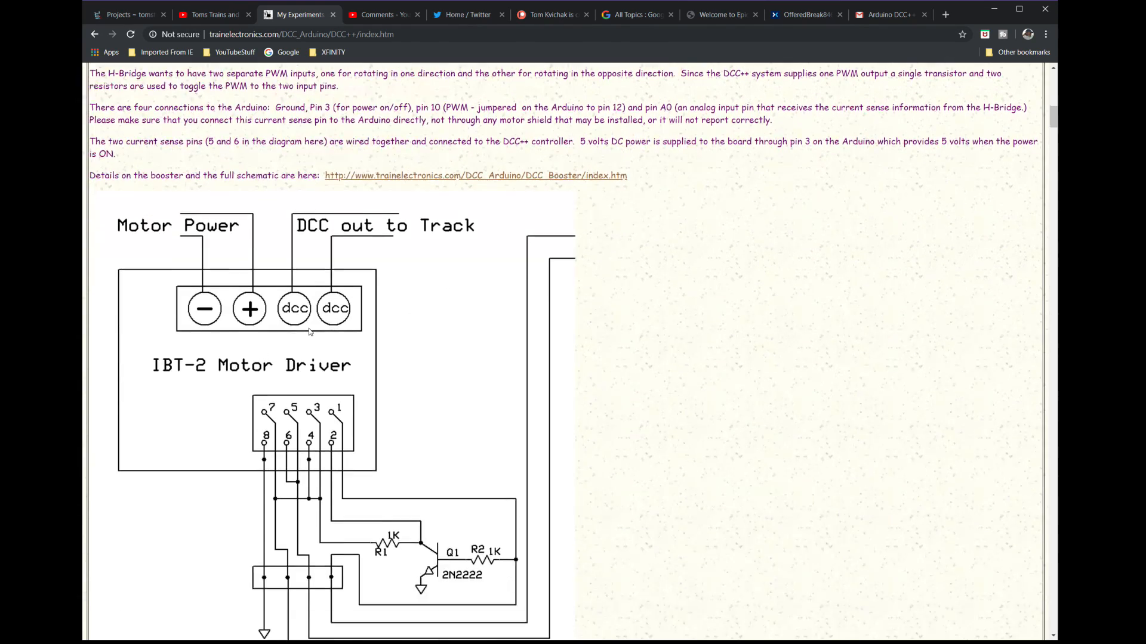
pyautogui.scroll(-3)
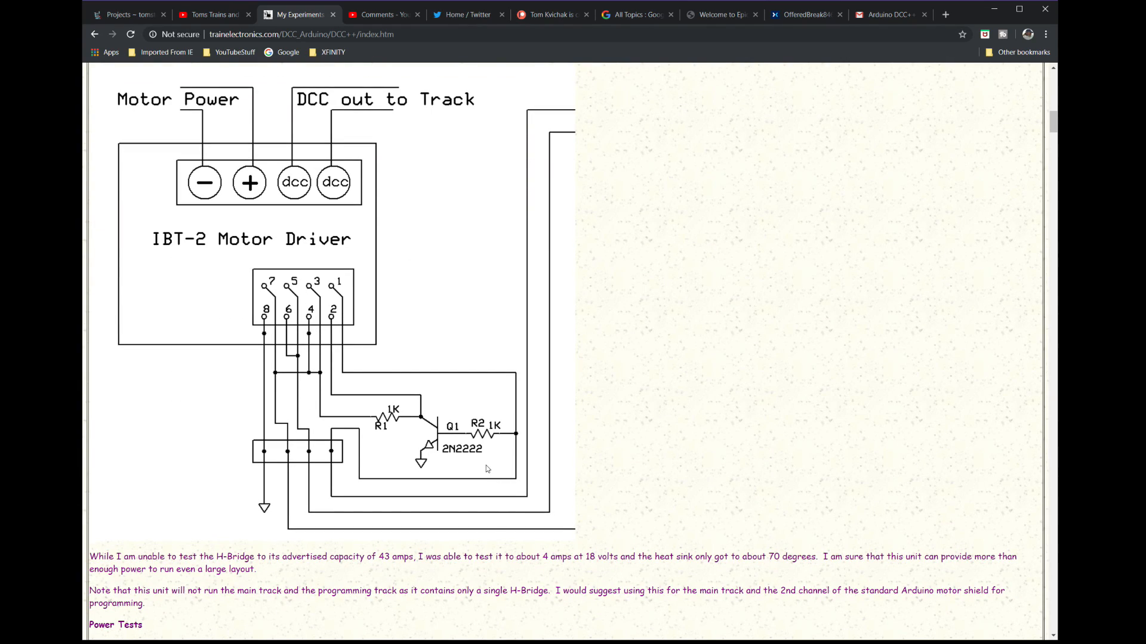
pyautogui.moveTo(487, 468)
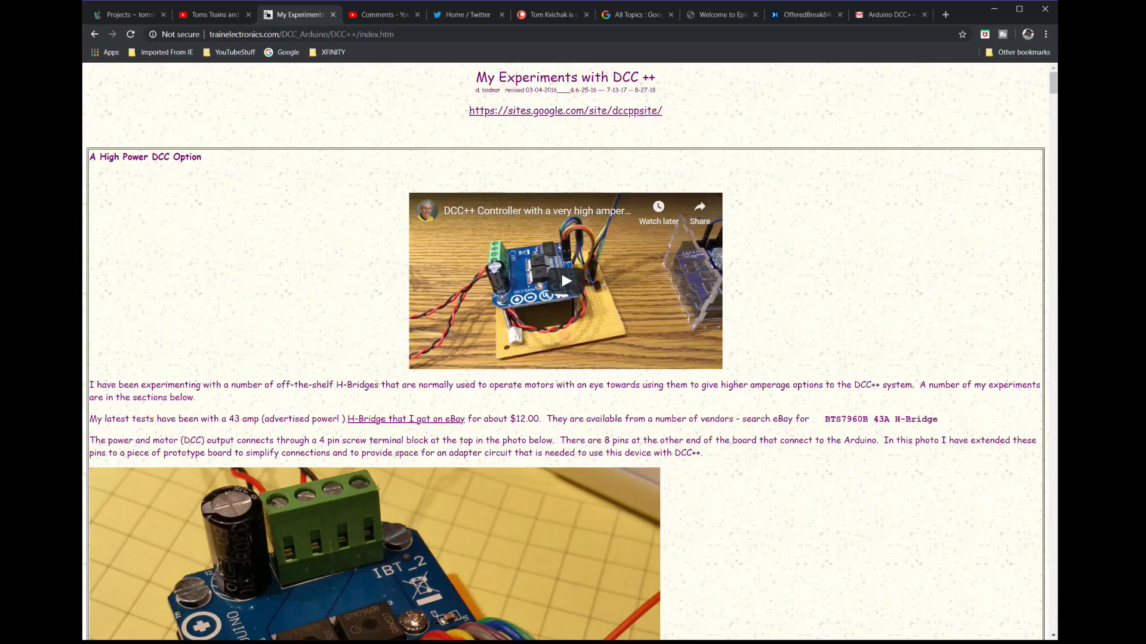
pyautogui.click(885, 14)
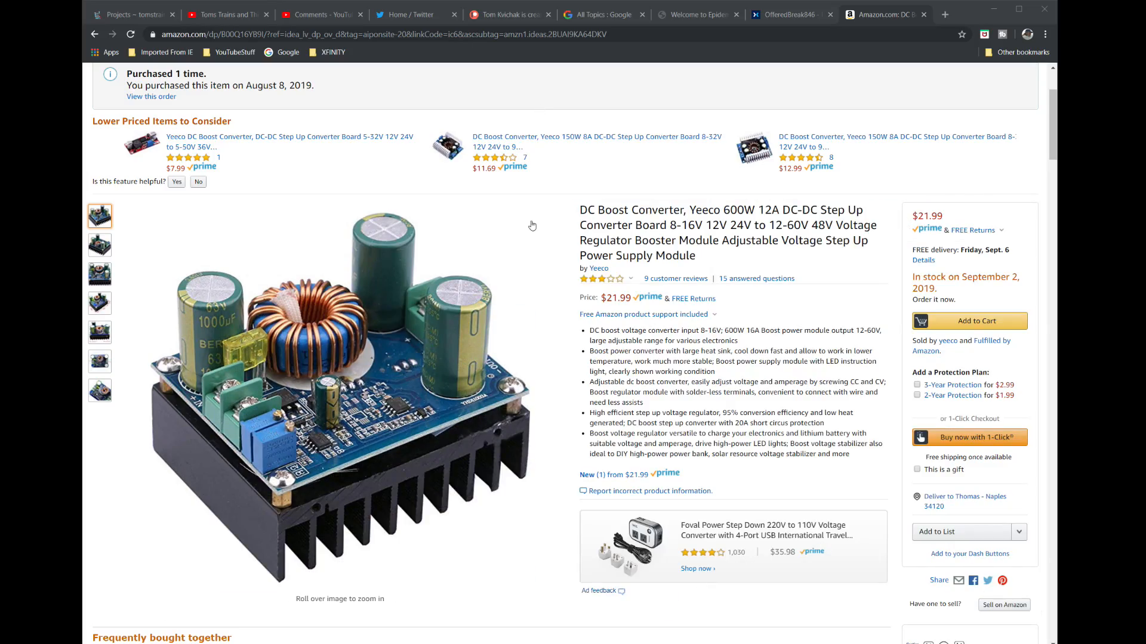
pyautogui.moveTo(737, 205)
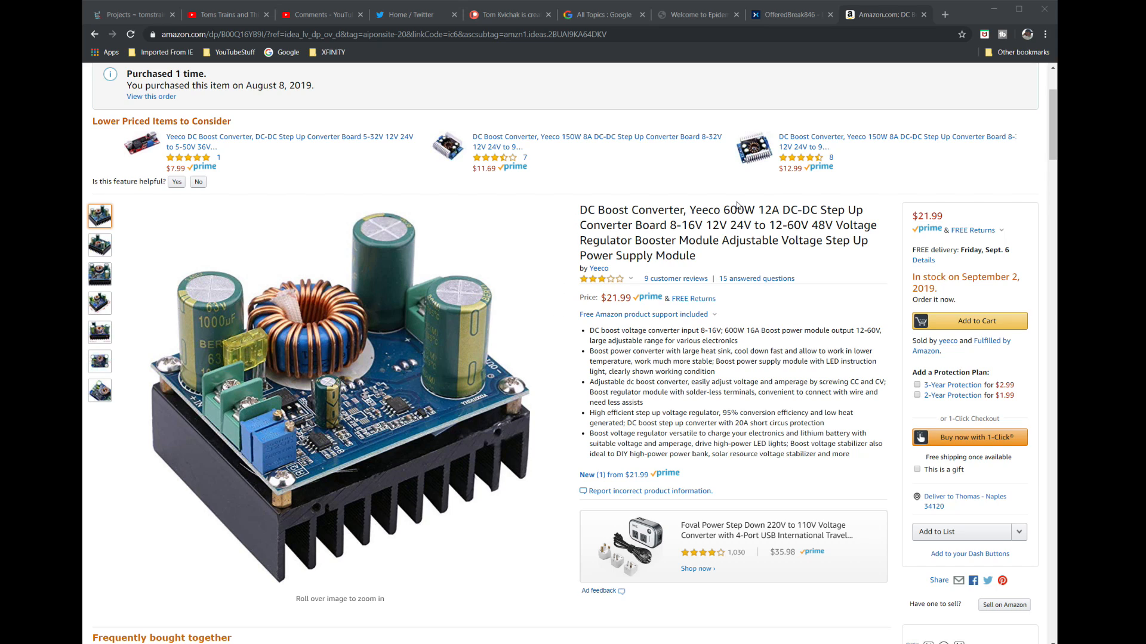
pyautogui.moveTo(758, 212)
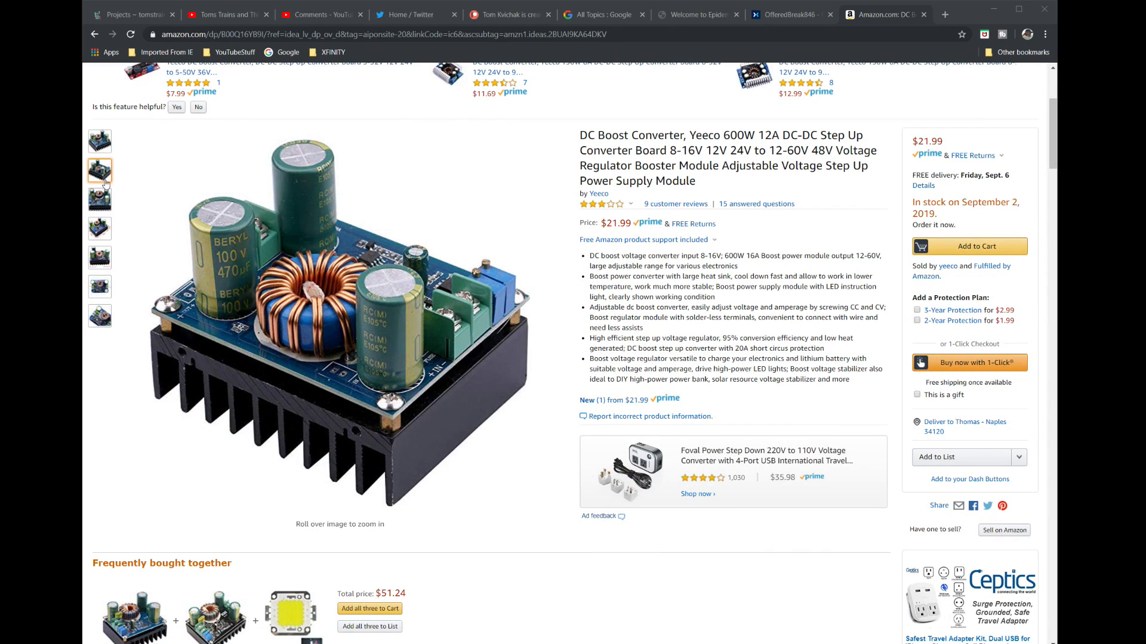
# View the Yeeco 600W converter's diagram marking input, output and regulation points.
pyautogui.click(100, 286)
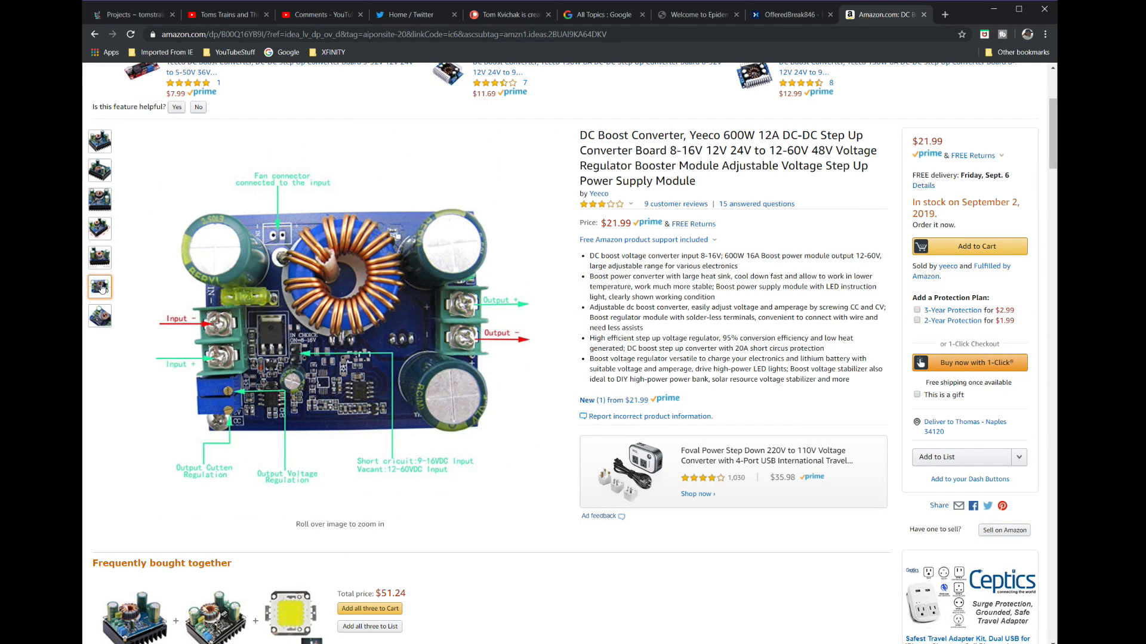
pyautogui.moveTo(296, 358)
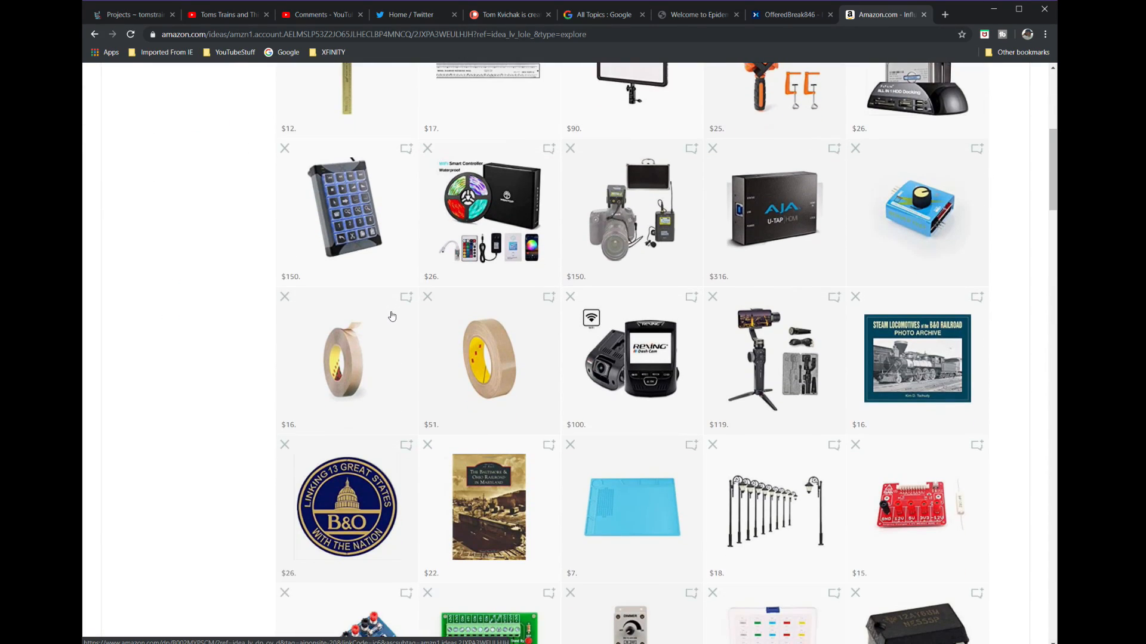
pyautogui.scroll(-3)
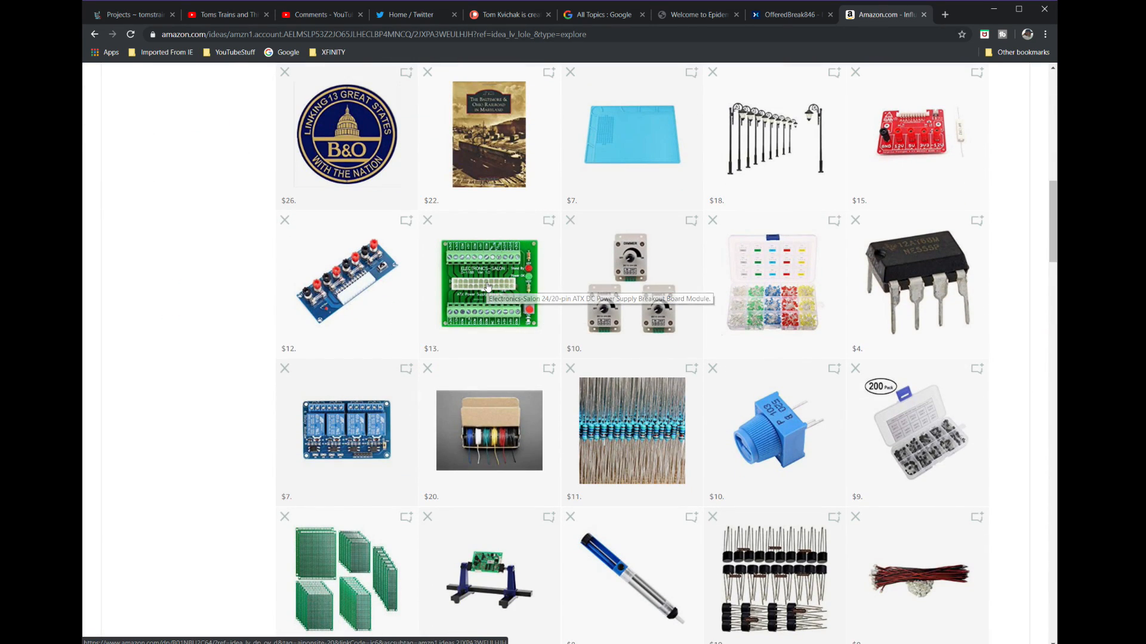
pyautogui.click(489, 285)
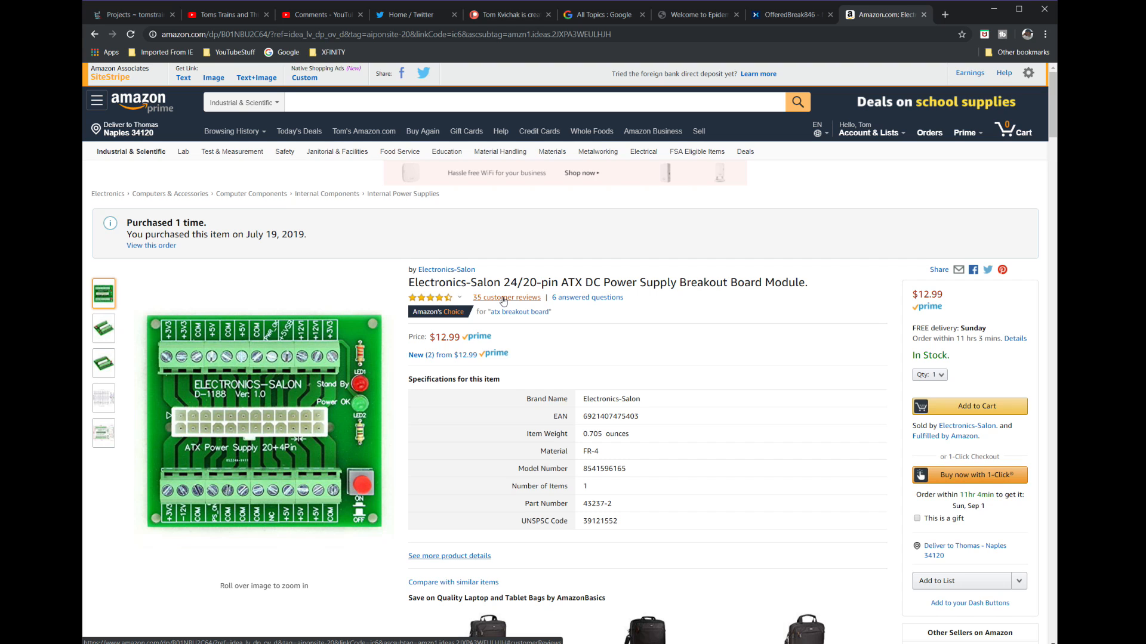
pyautogui.moveTo(321, 351)
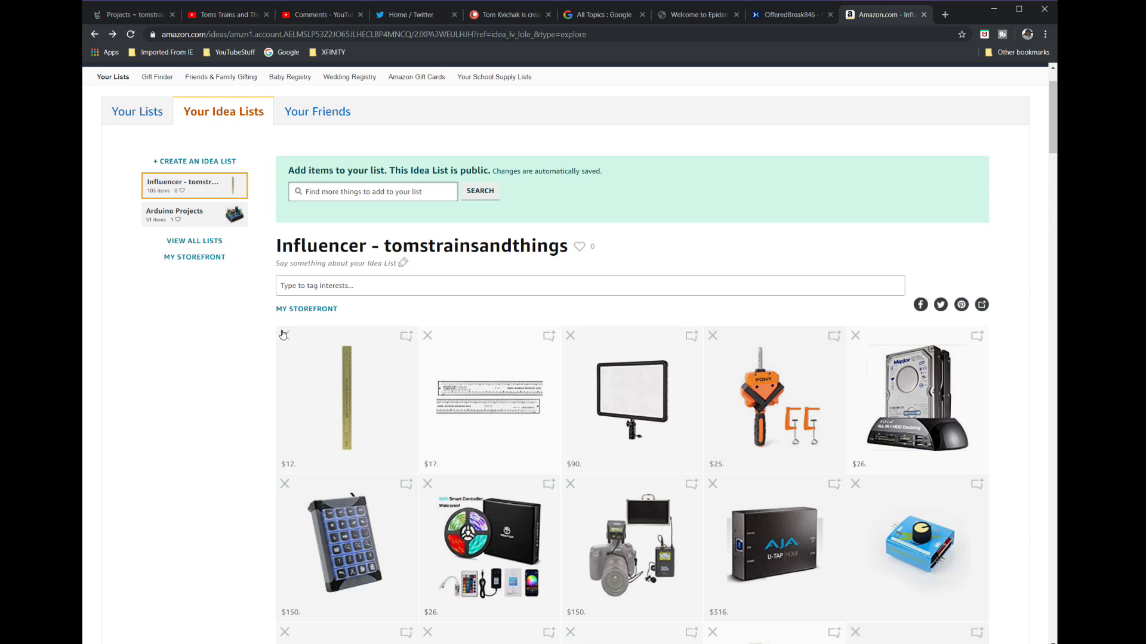
# Open the Arduino Projects idea list and scroll through its parts and supplies.
pyautogui.scroll(-3)
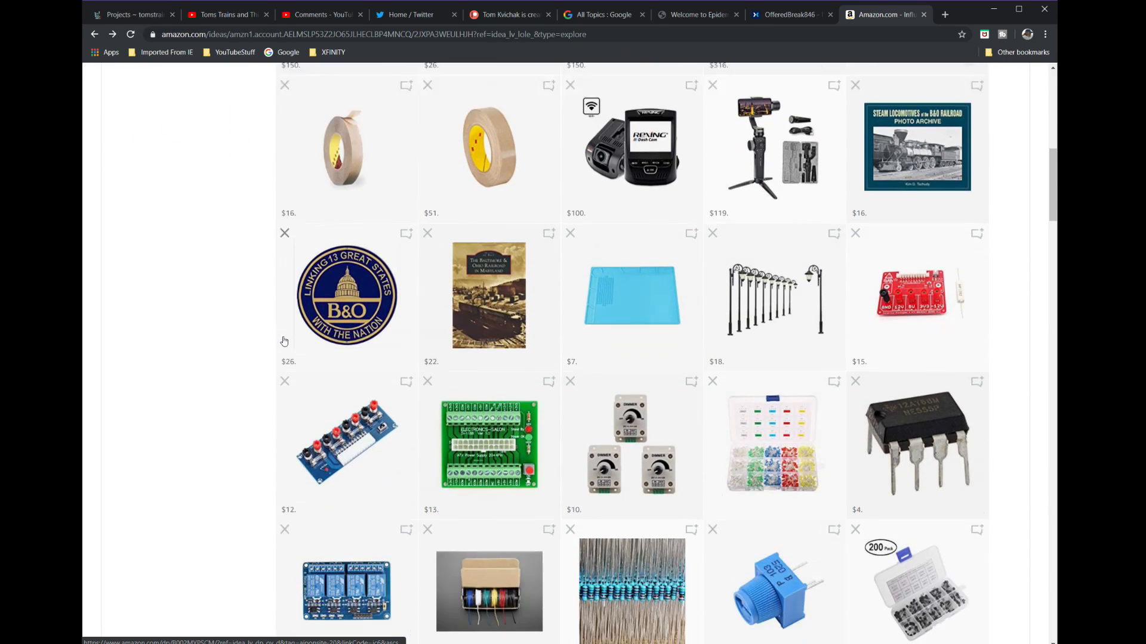
pyautogui.scroll(3)
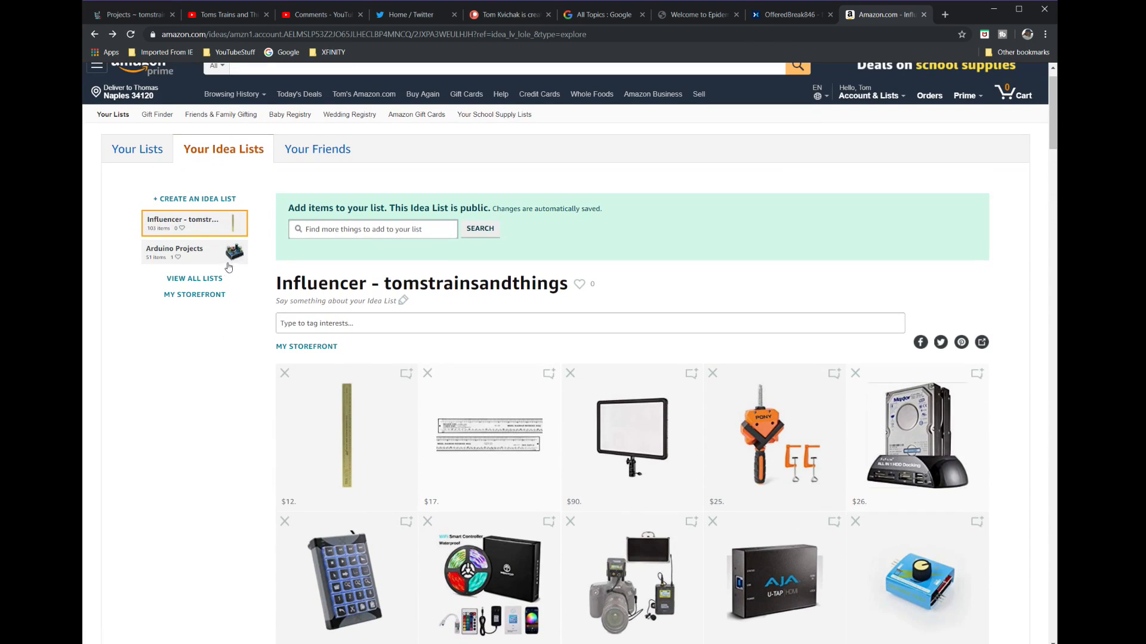
pyautogui.click(175, 252)
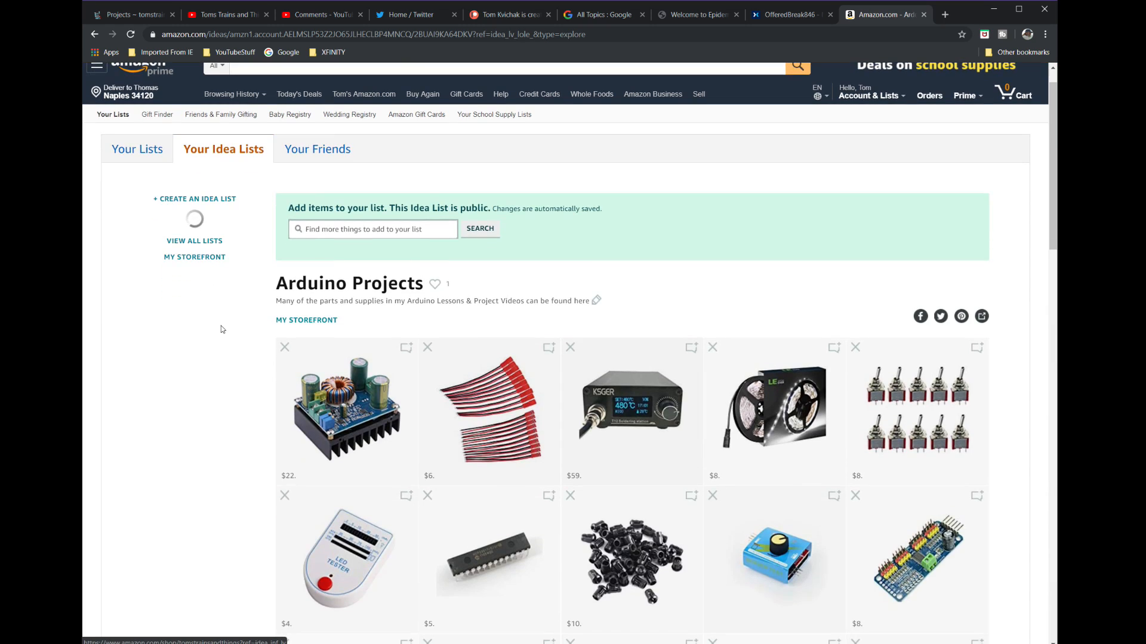
pyautogui.scroll(-3)
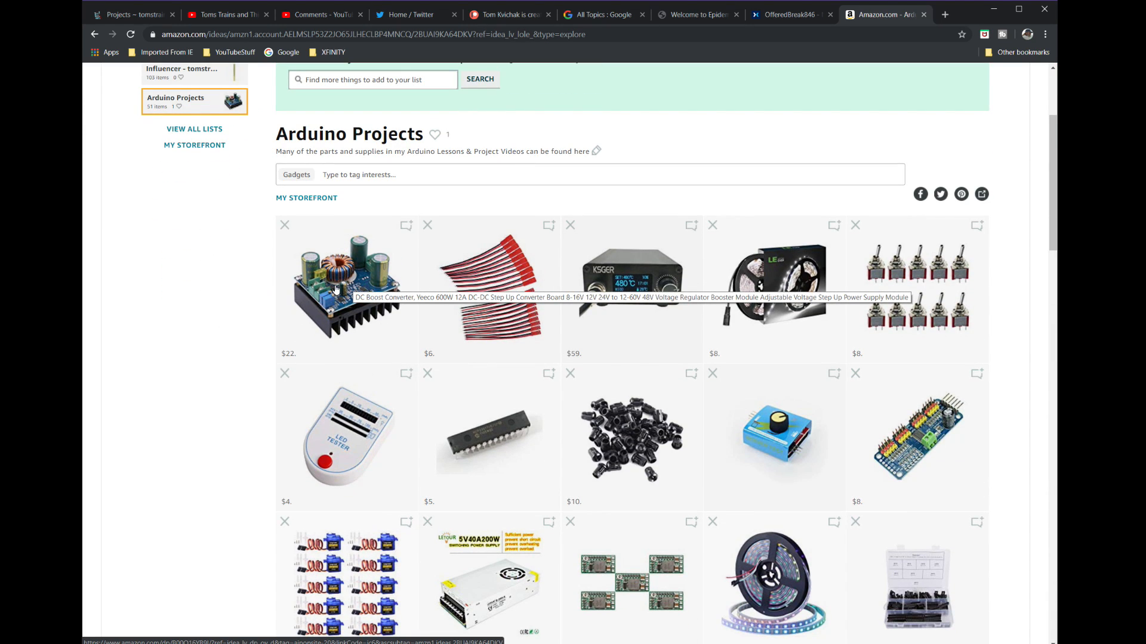
pyautogui.scroll(-3)
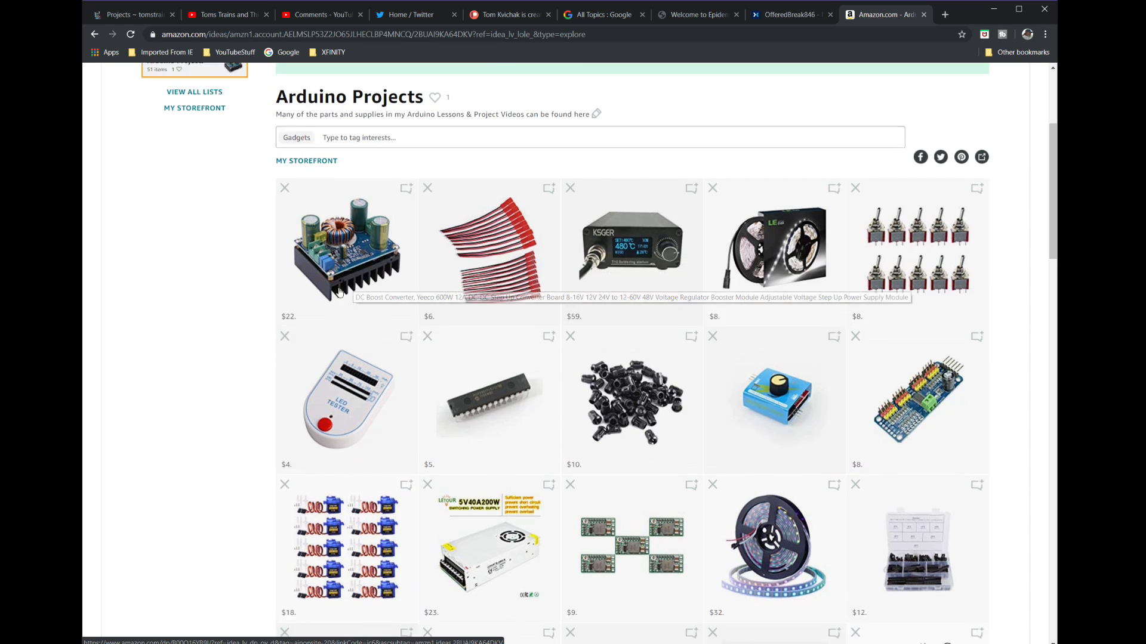
pyautogui.scroll(-3)
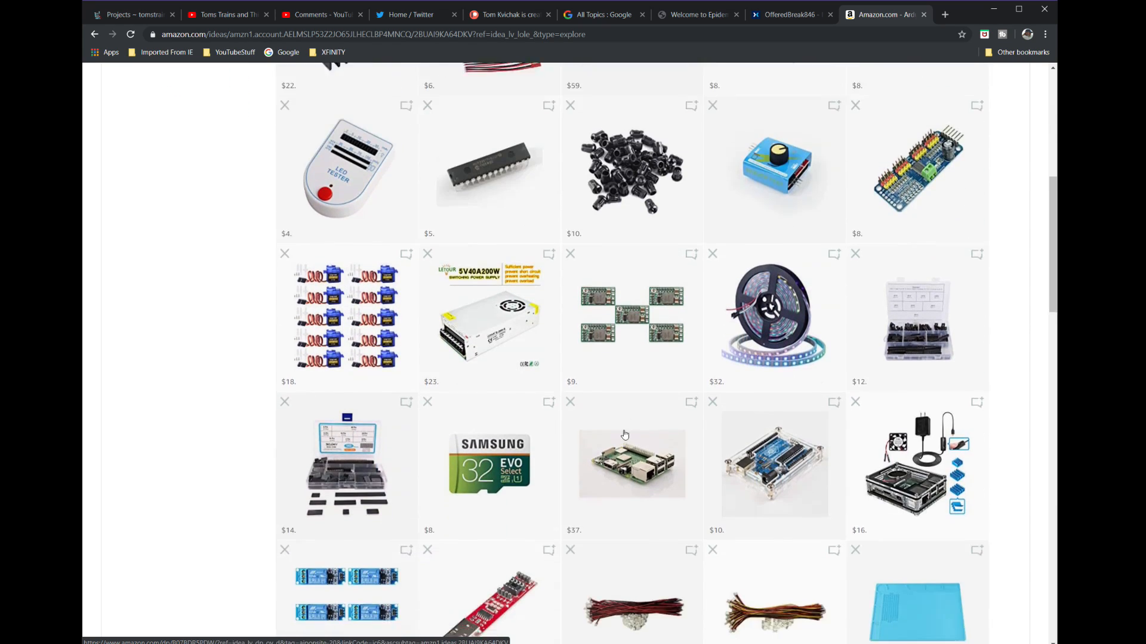
pyautogui.scroll(-3)
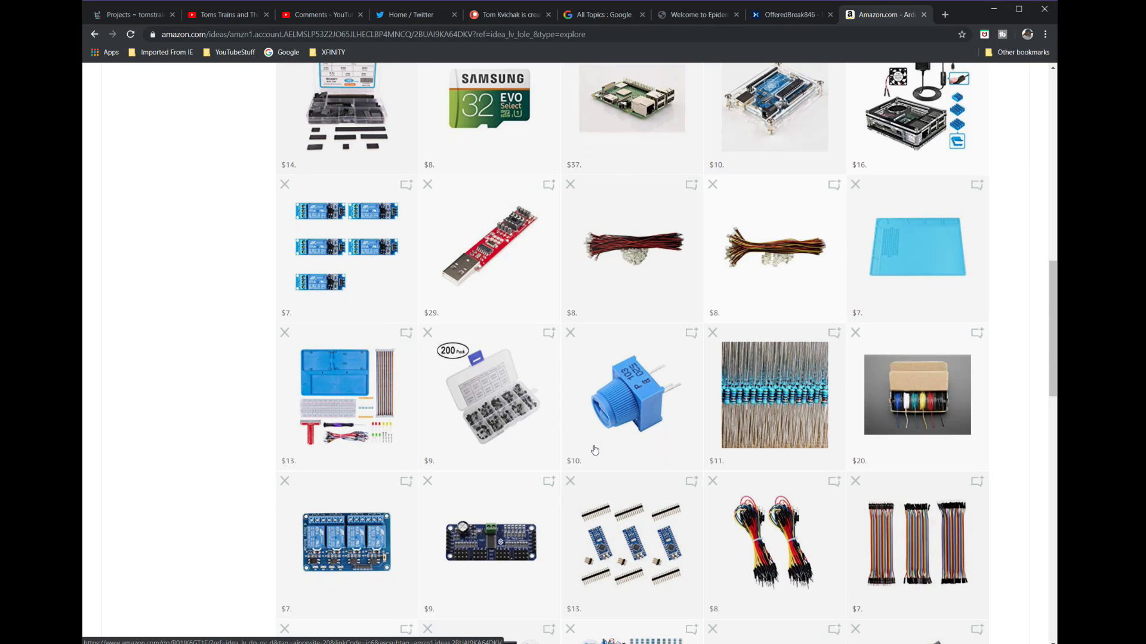
pyautogui.scroll(-3)
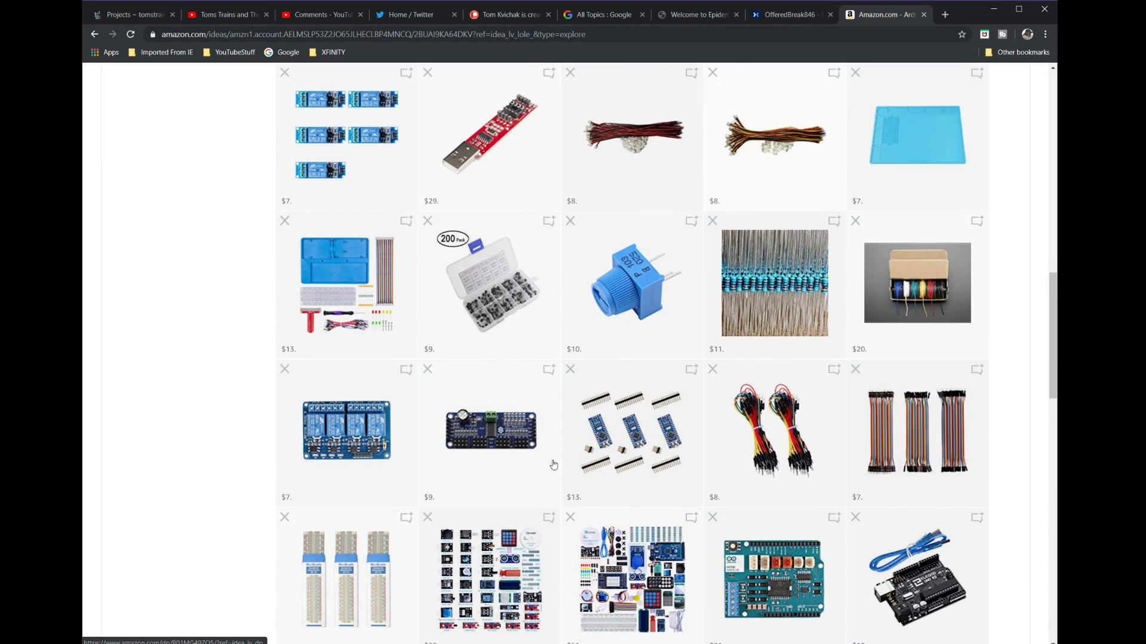
pyautogui.scroll(-3)
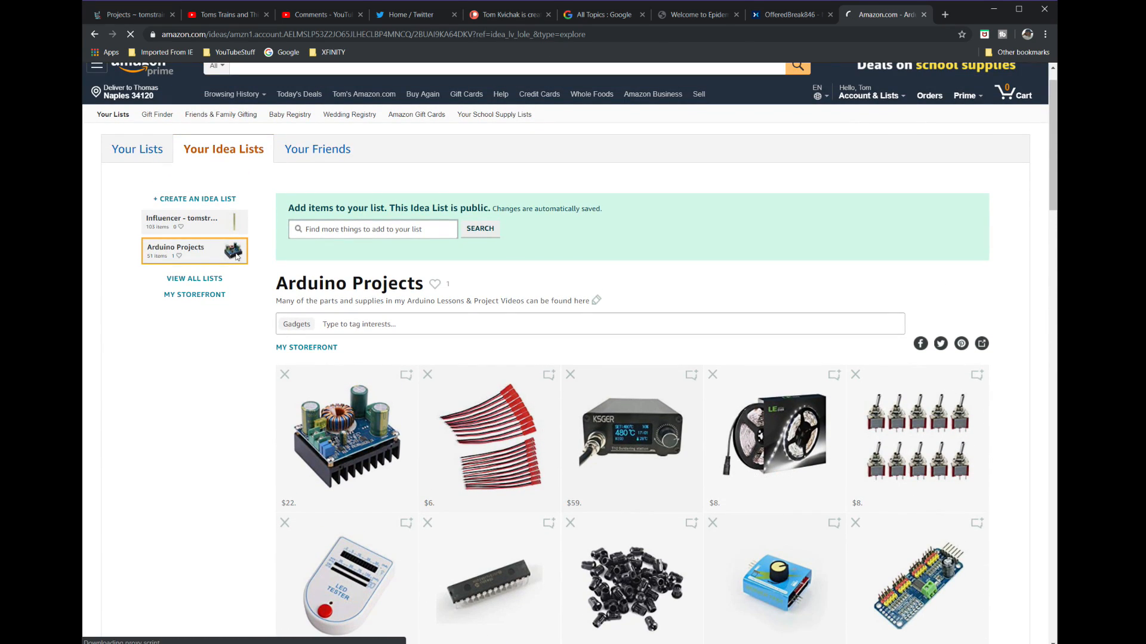
# Return to the Influencer idea list and scroll down through its saved products.
pyautogui.click(182, 222)
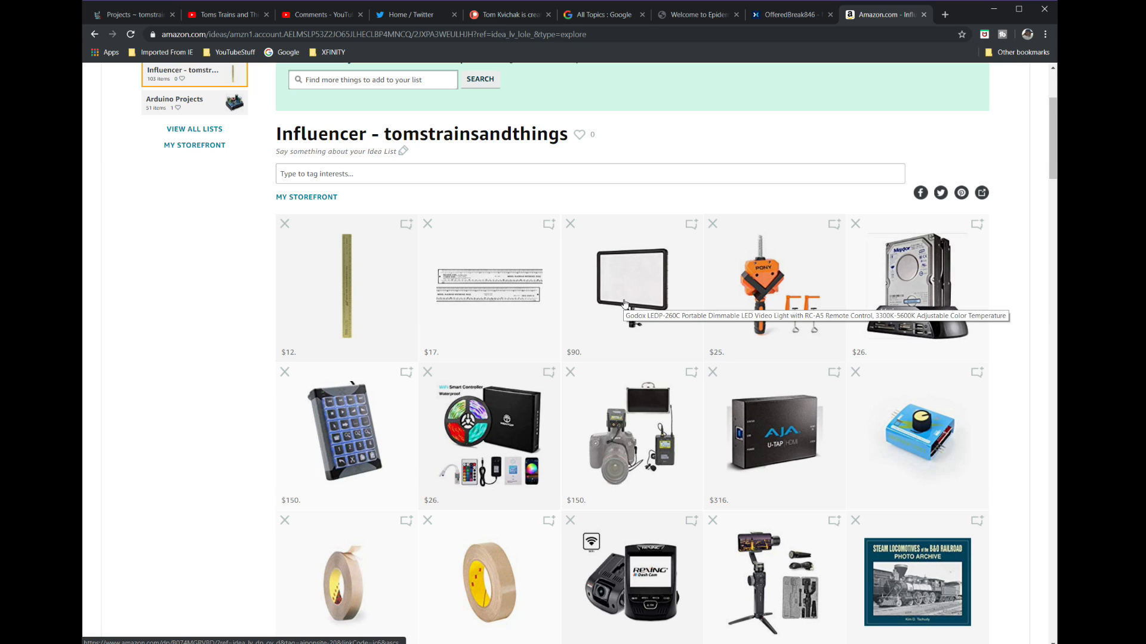
pyautogui.scroll(-3)
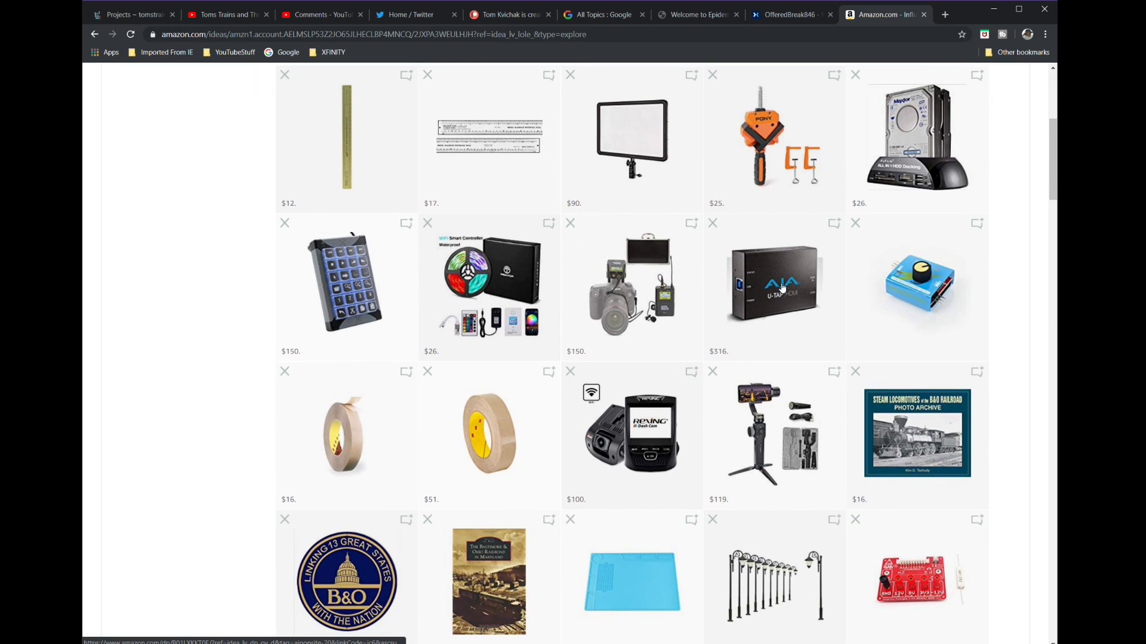
pyautogui.moveTo(775, 285)
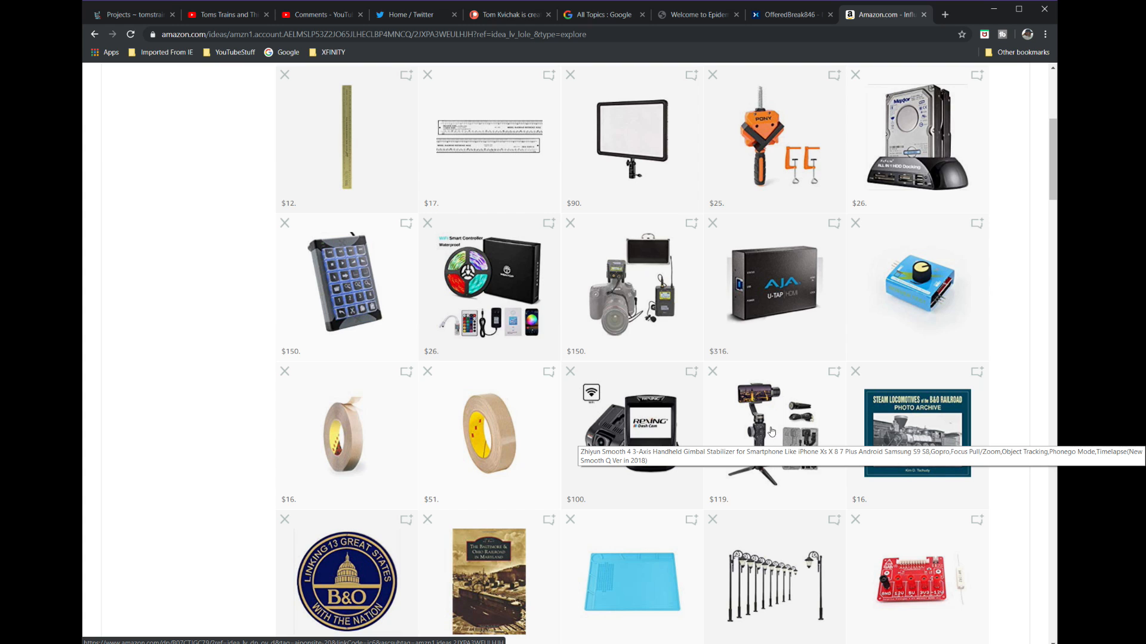
pyautogui.scroll(-3)
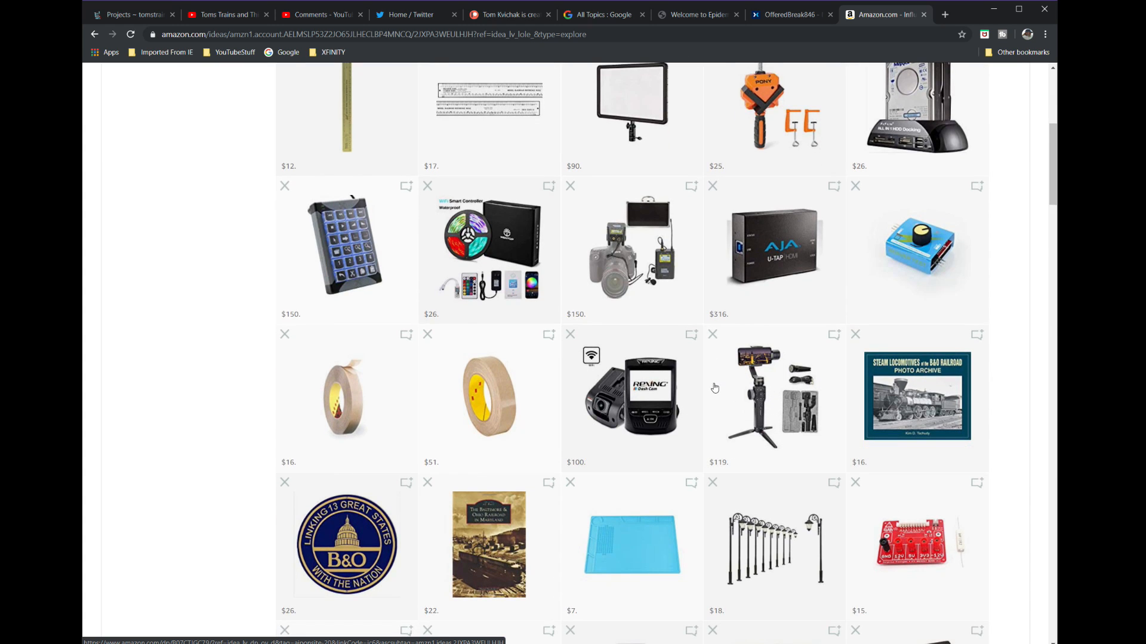
pyautogui.scroll(-3)
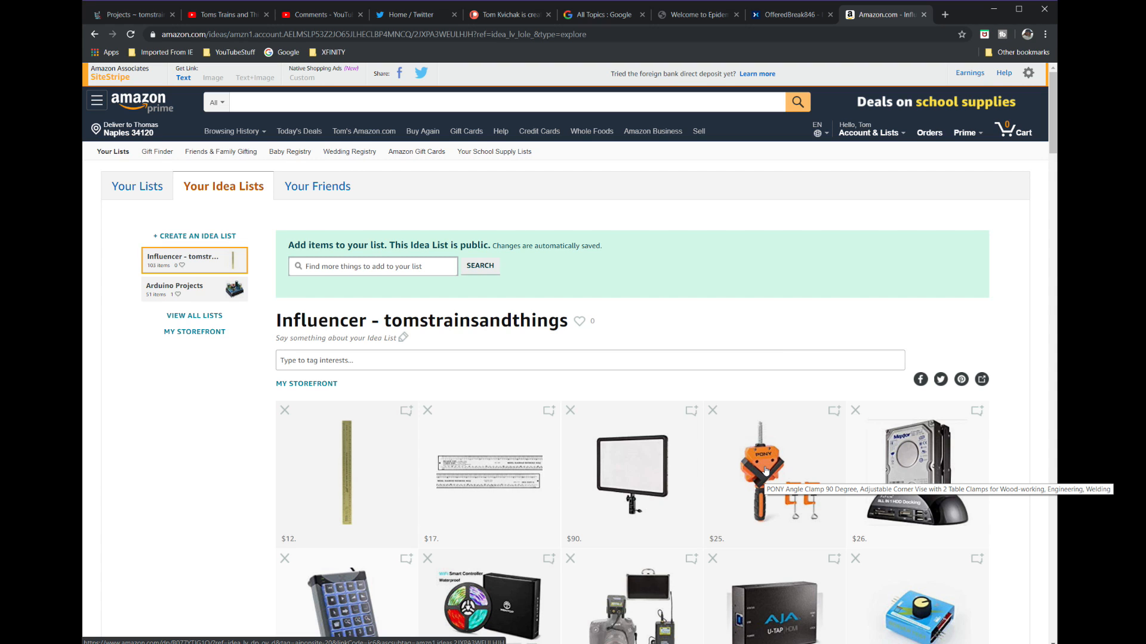
pyautogui.scroll(-3)
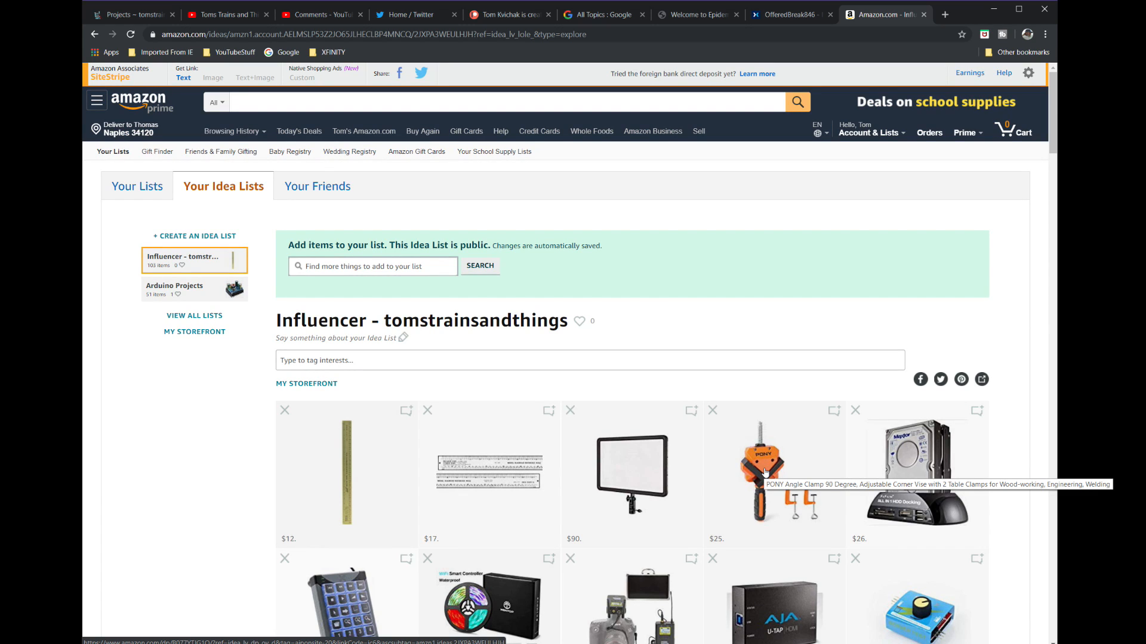
pyautogui.scroll(-3)
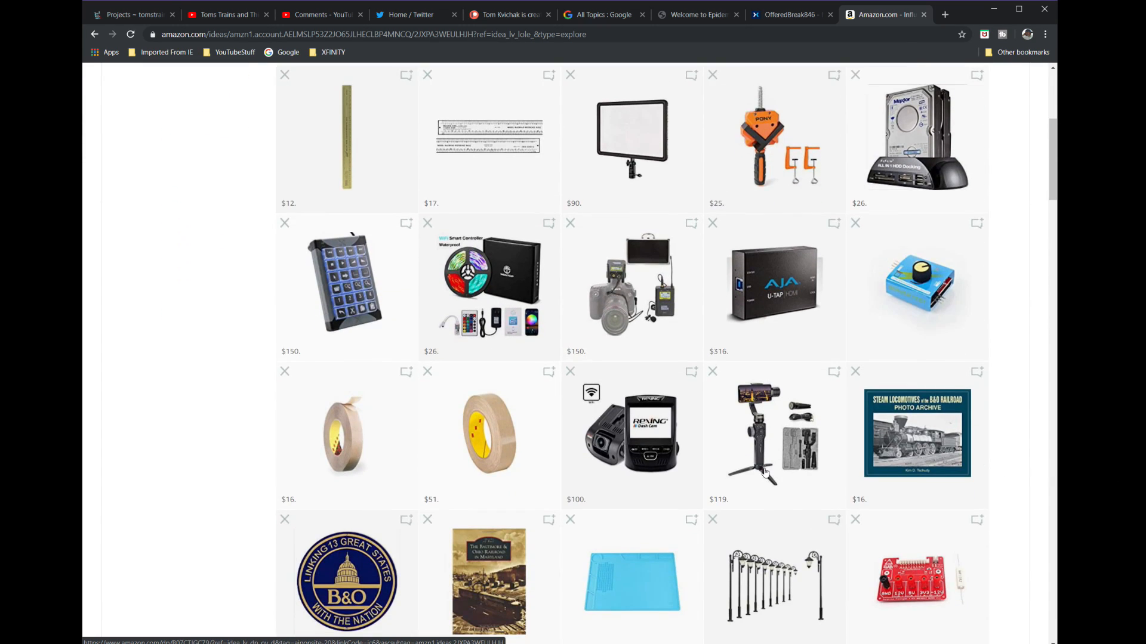
pyautogui.scroll(-3)
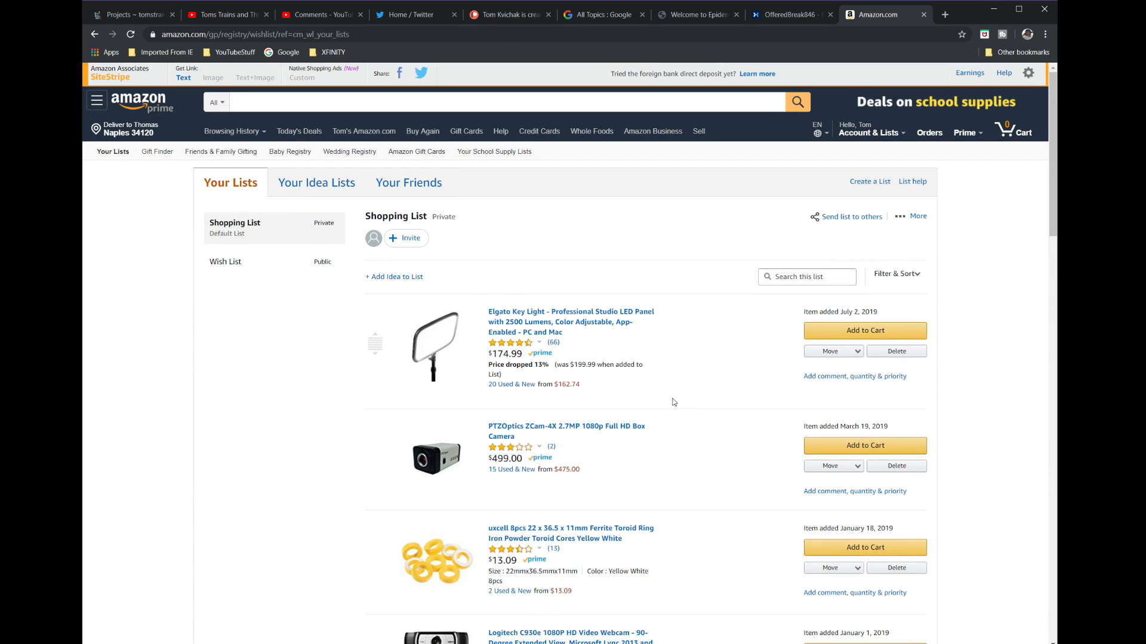
pyautogui.moveTo(521, 427)
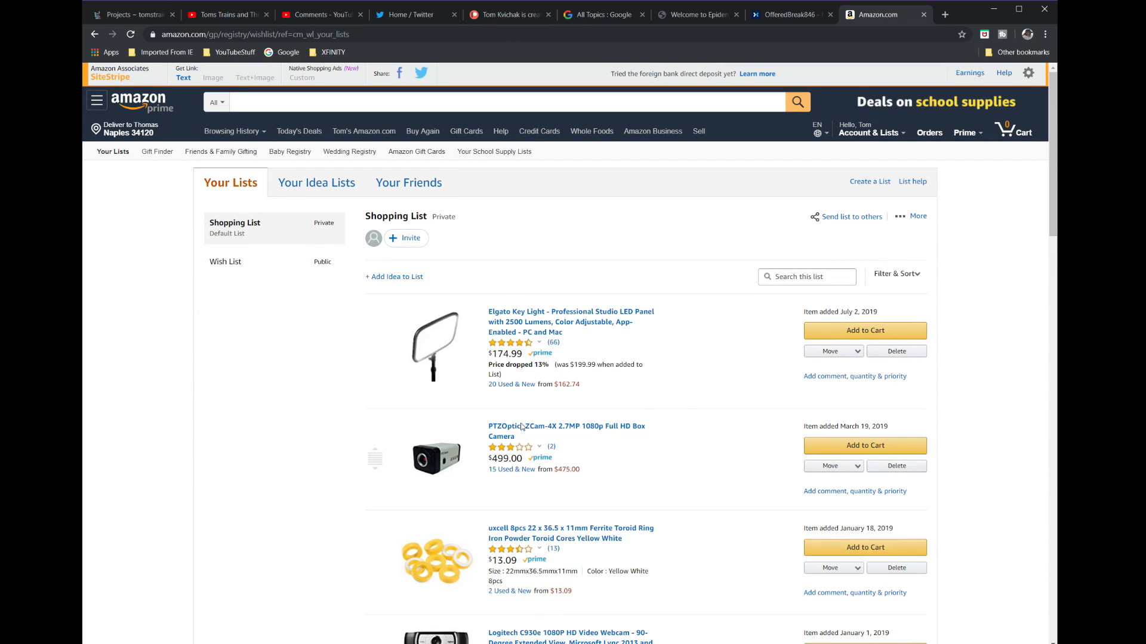
# Show the public Wish List and scroll to items like the Akai MIDI keyboard.
pyautogui.click(225, 257)
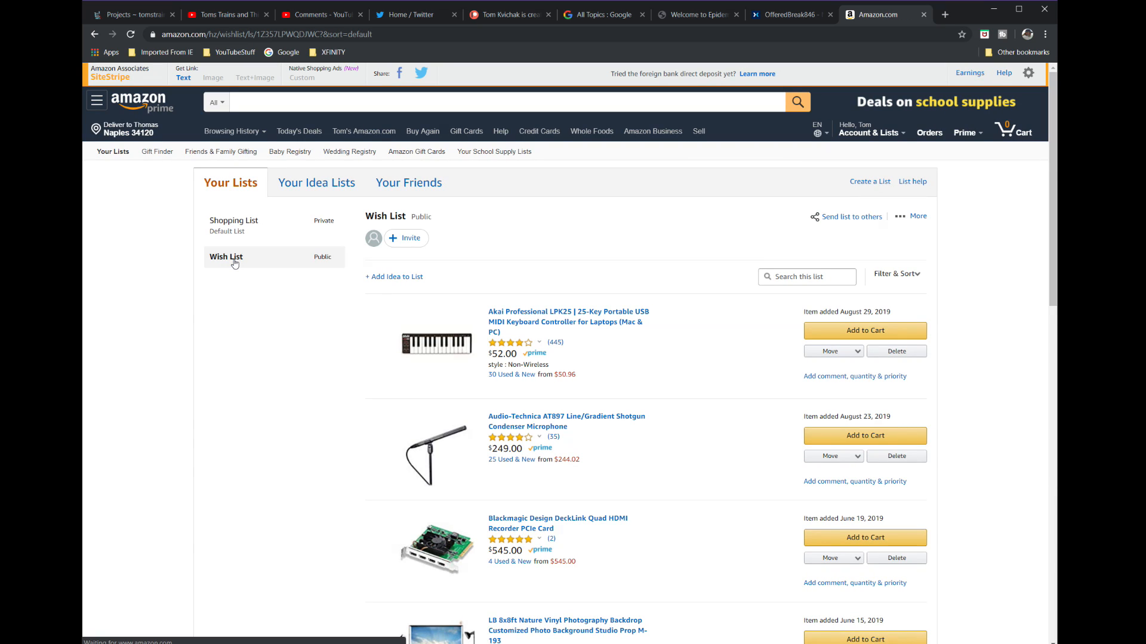
pyautogui.scroll(-3)
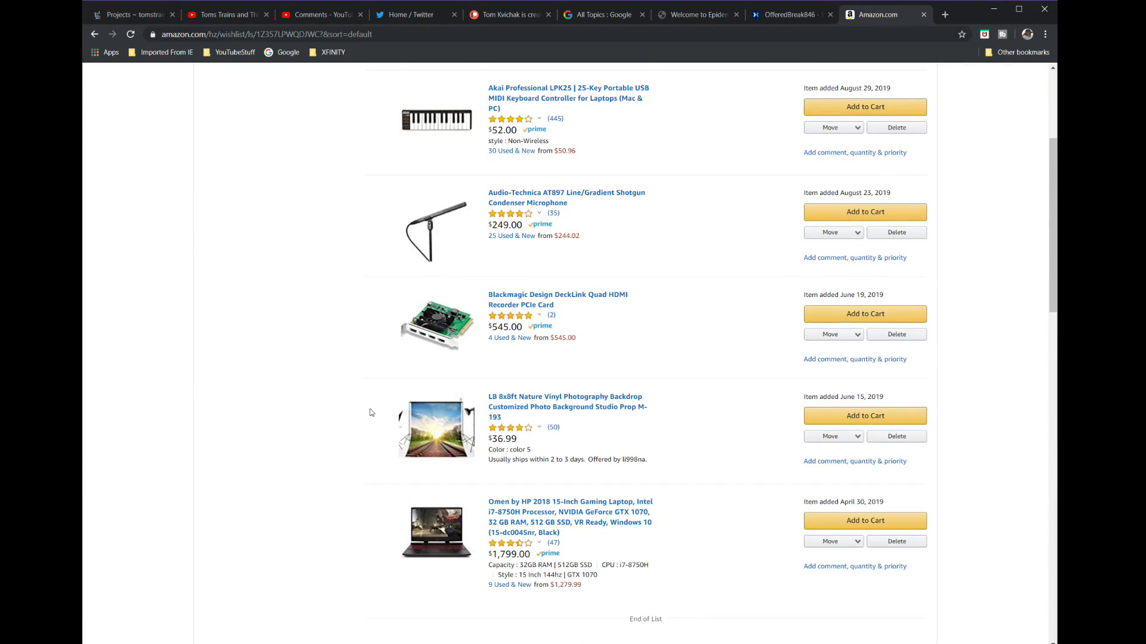